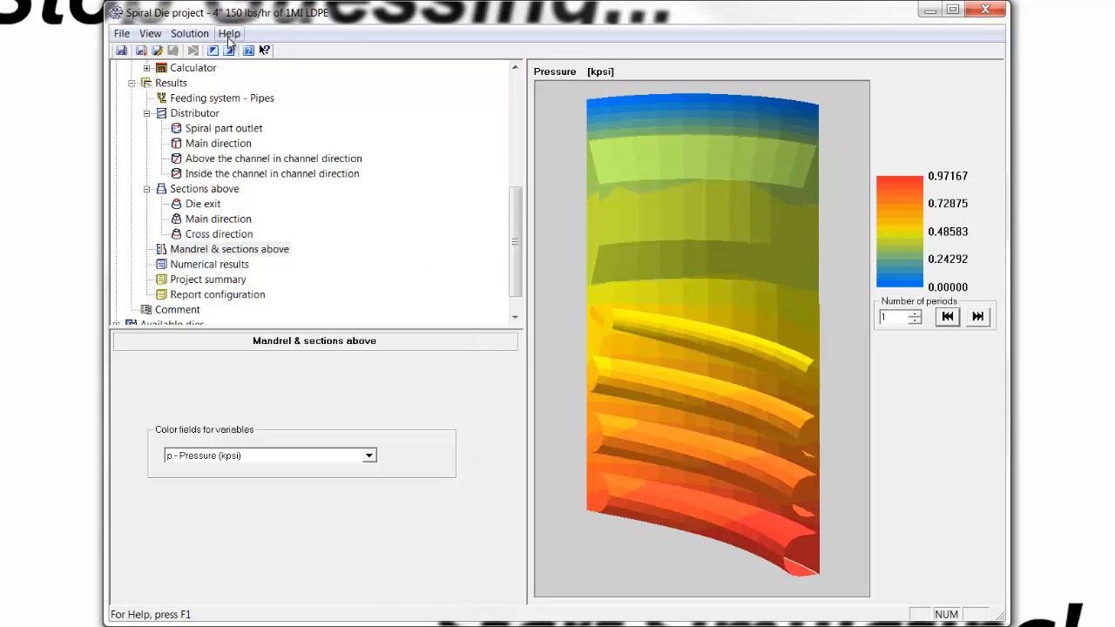
mouse_move(275, 26)
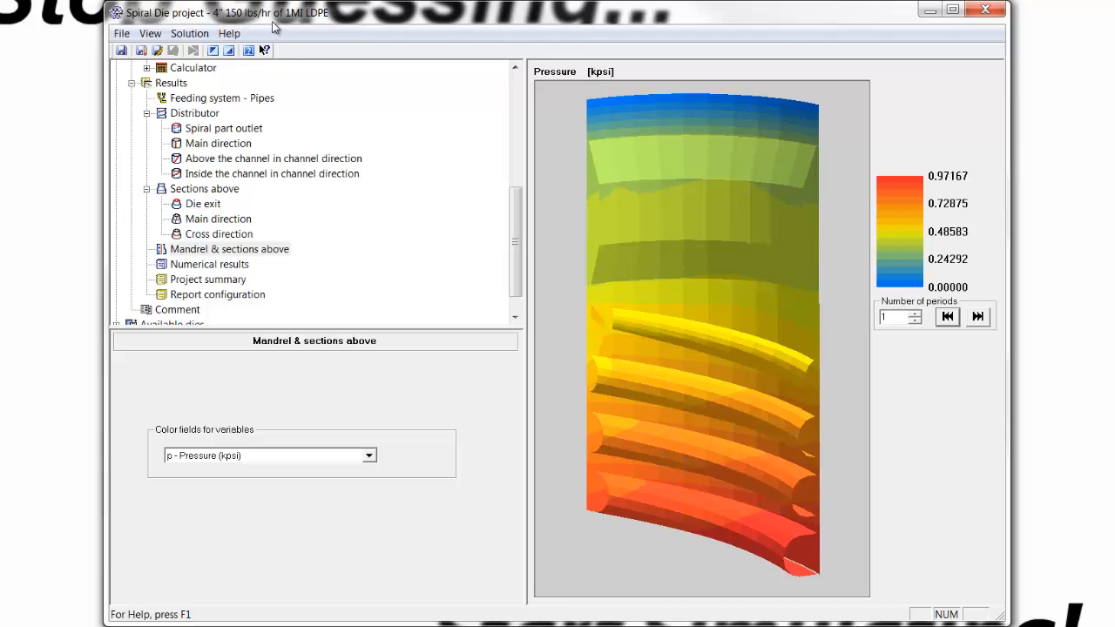
mouse_move(461, 56)
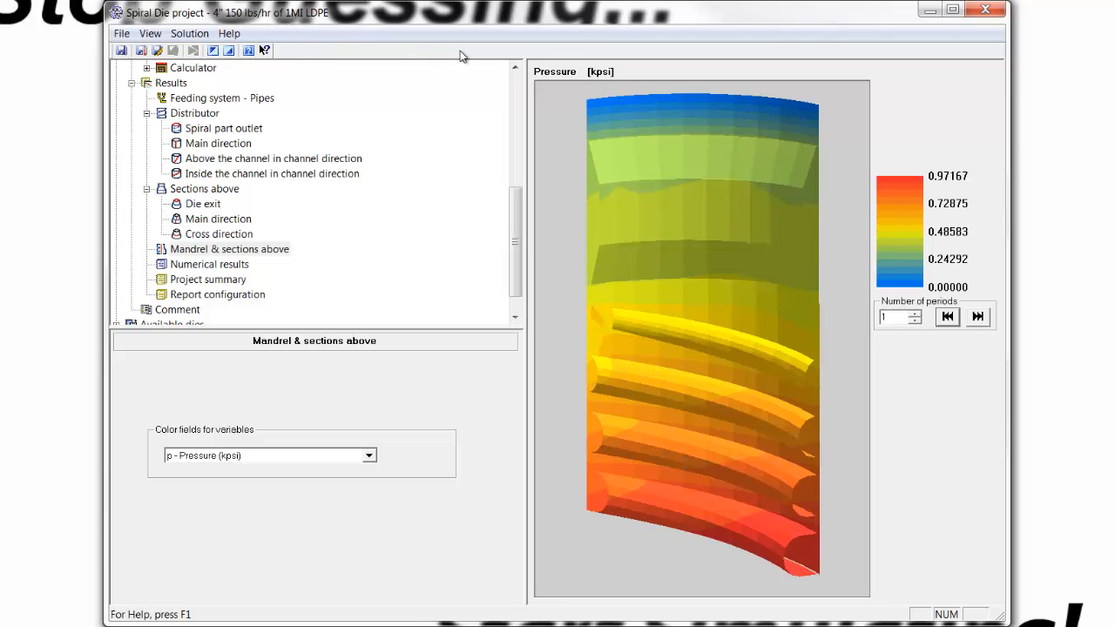
mouse_move(697, 327)
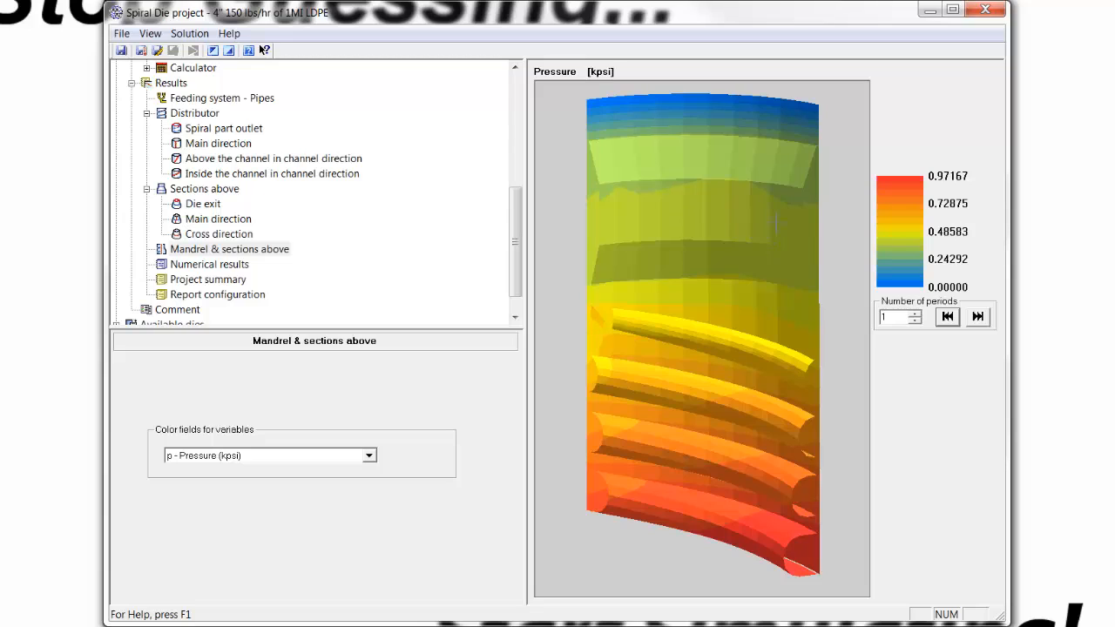
mouse_move(599, 206)
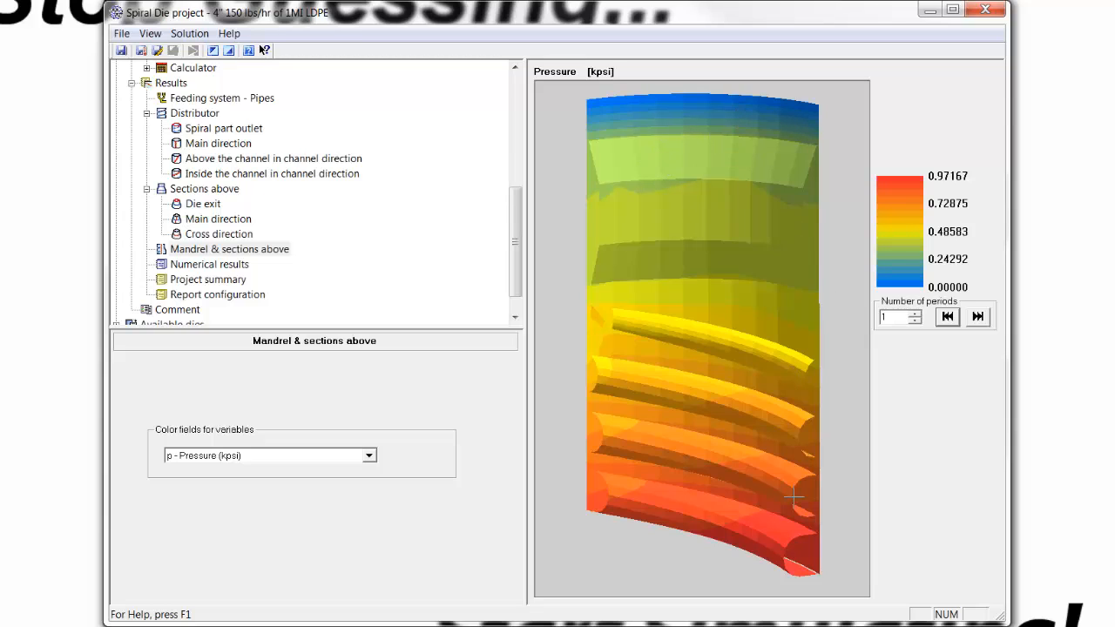
mouse_move(780, 129)
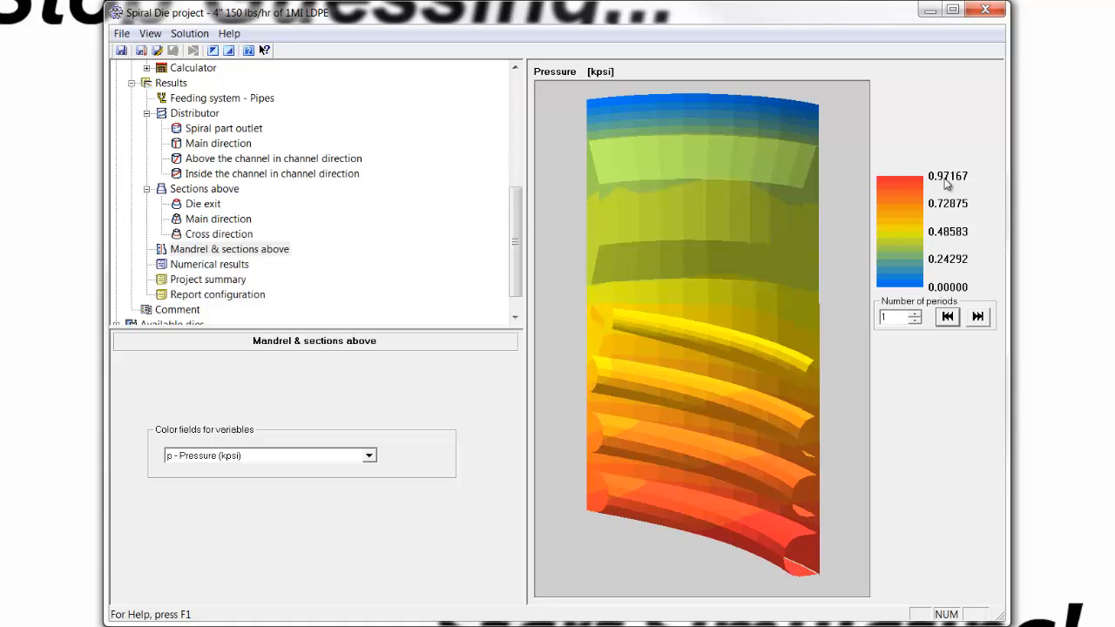
mouse_move(951, 189)
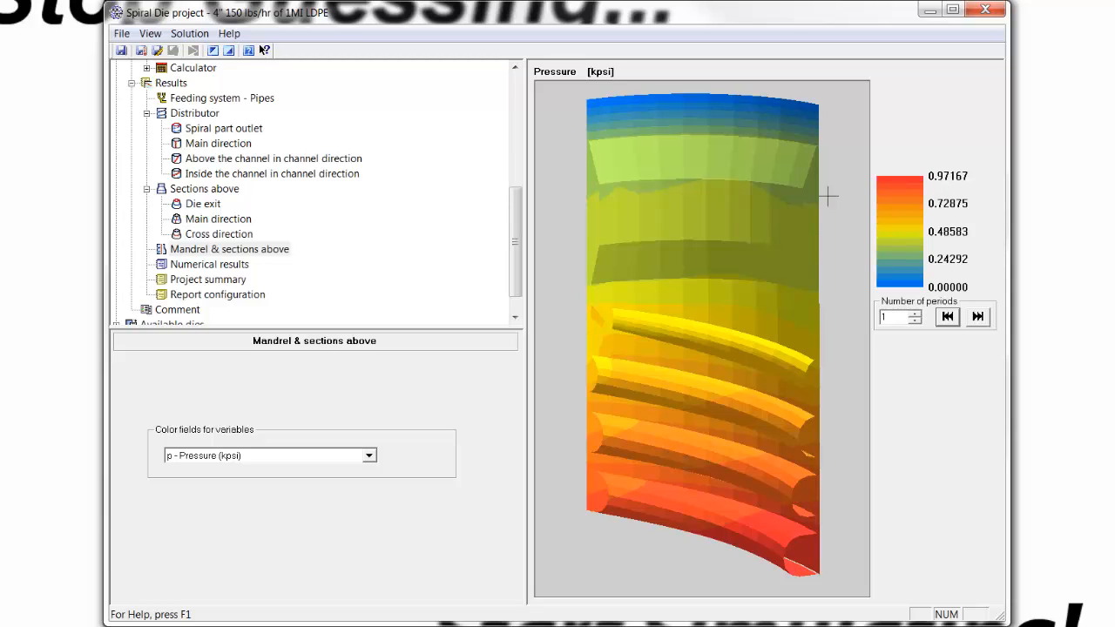
mouse_move(735, 297)
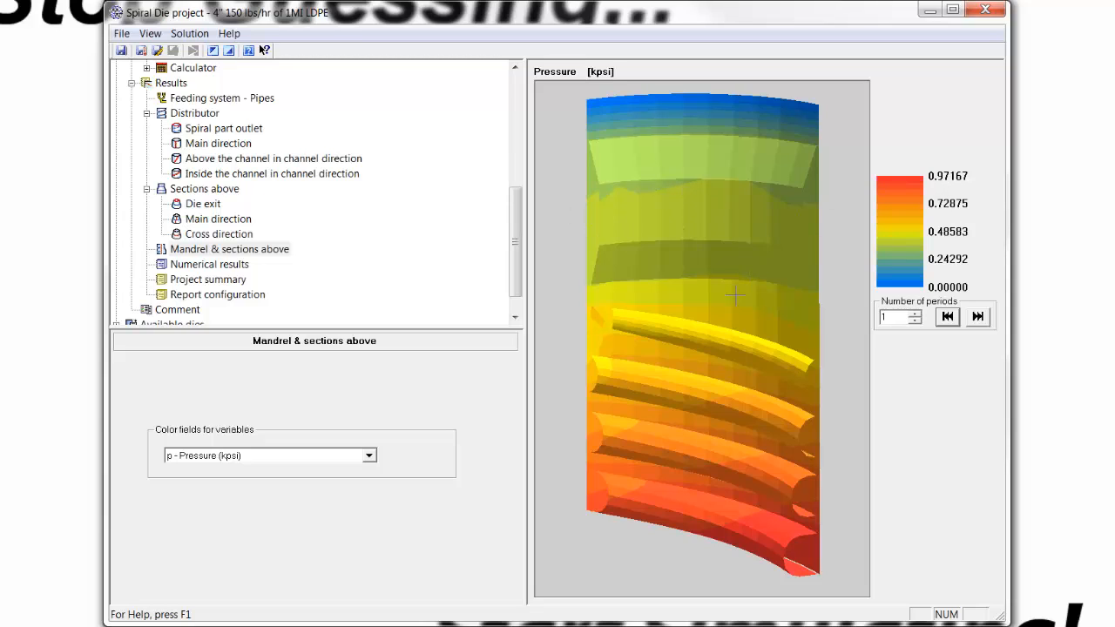
mouse_move(199, 150)
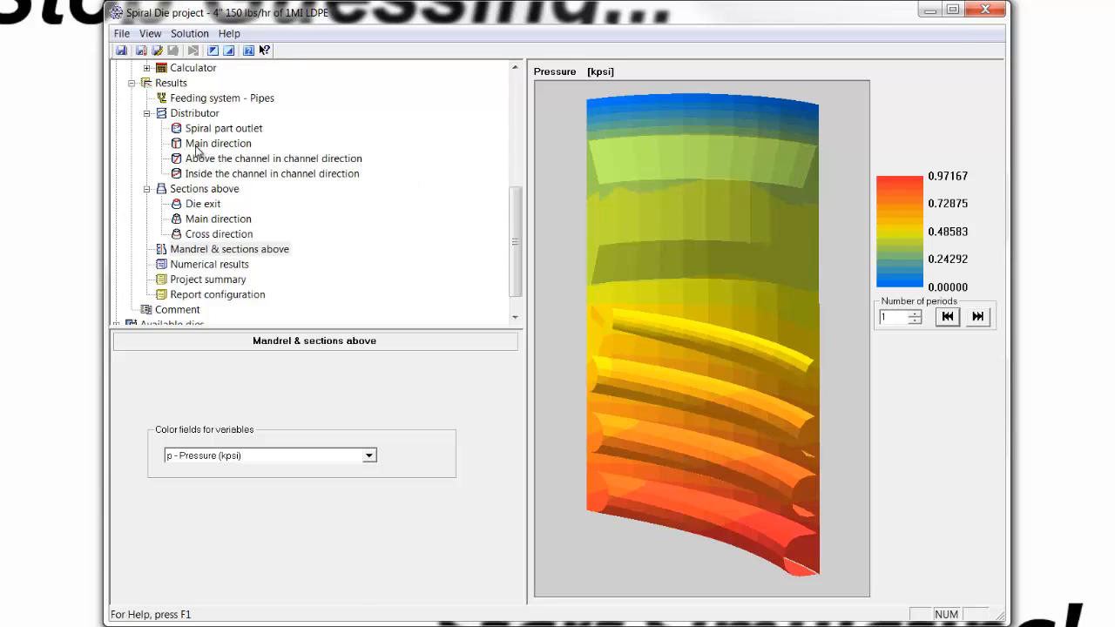
- View flow results at the spiral part outlet, the die exit, and inside the channel along its direction
left_click(223, 129)
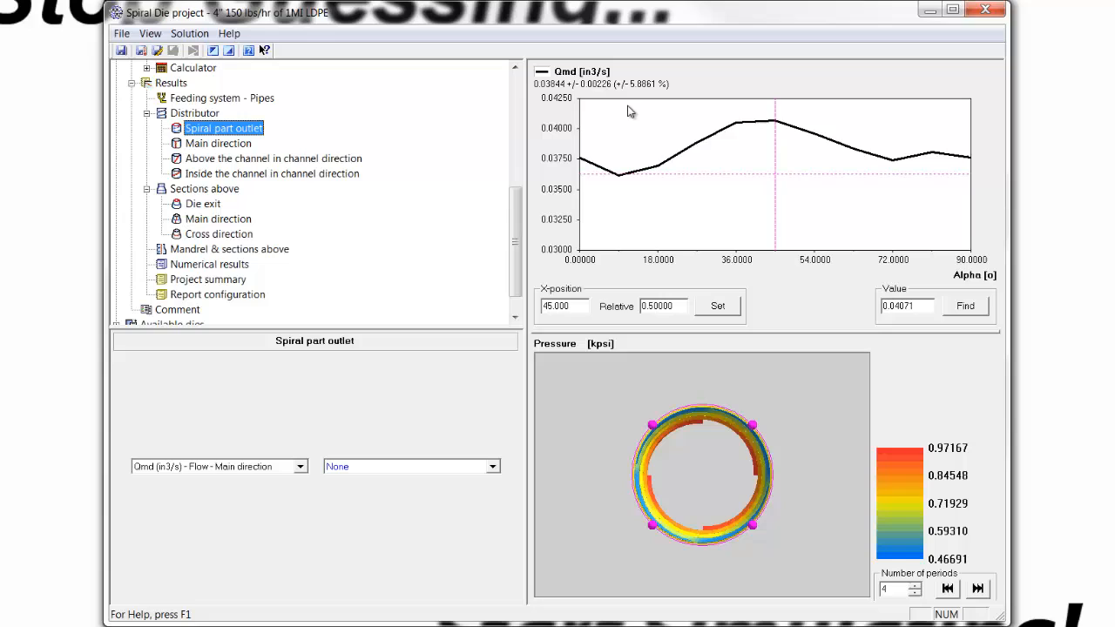
mouse_move(711, 164)
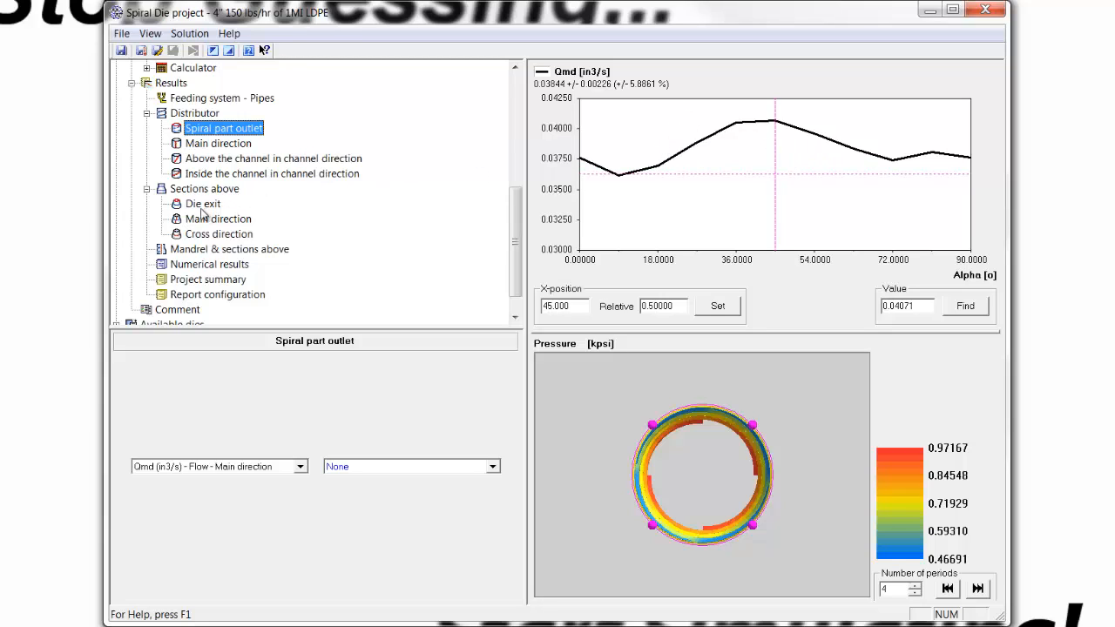
left_click(202, 202)
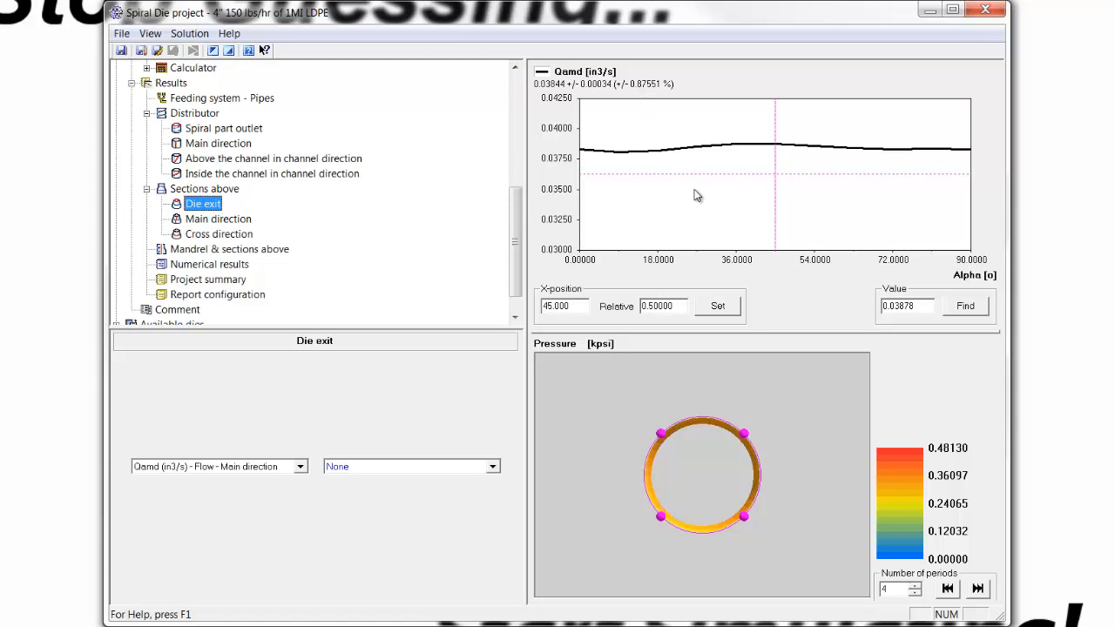
mouse_move(519, 157)
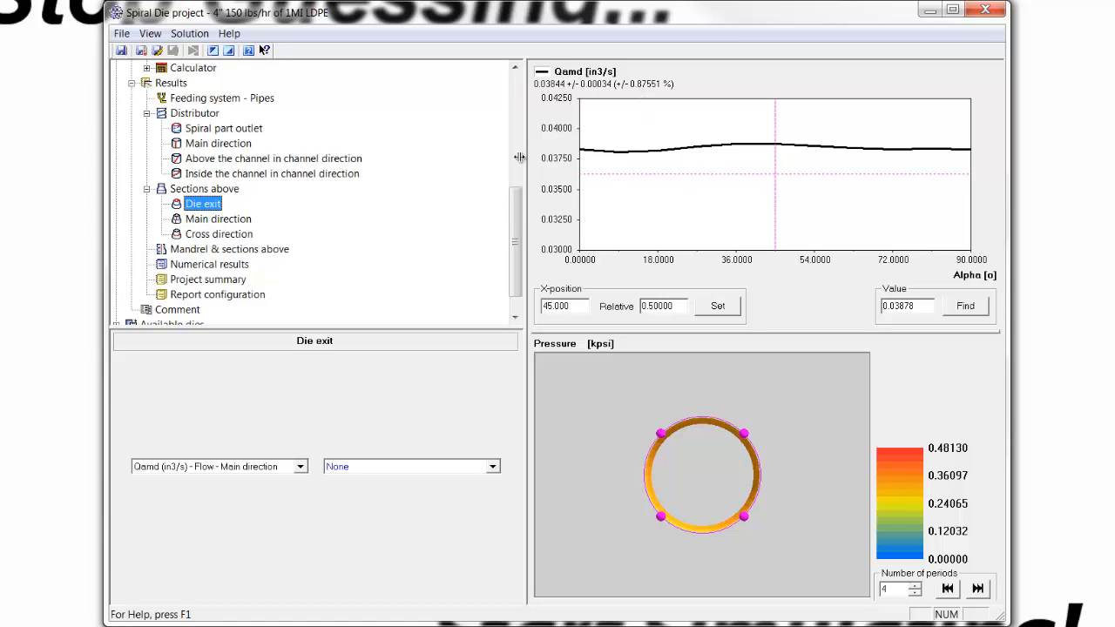
left_click(272, 174)
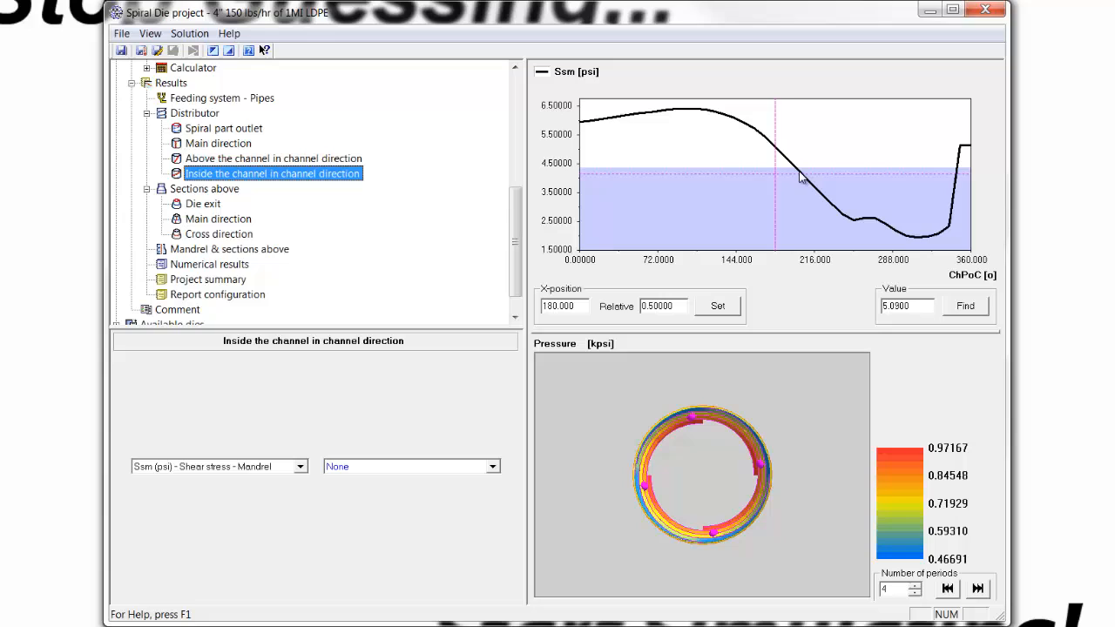
- Read shear stress near position 199, then plot Ql leakage flow and back to Ssm mandrel shear stress
left_click(795, 177)
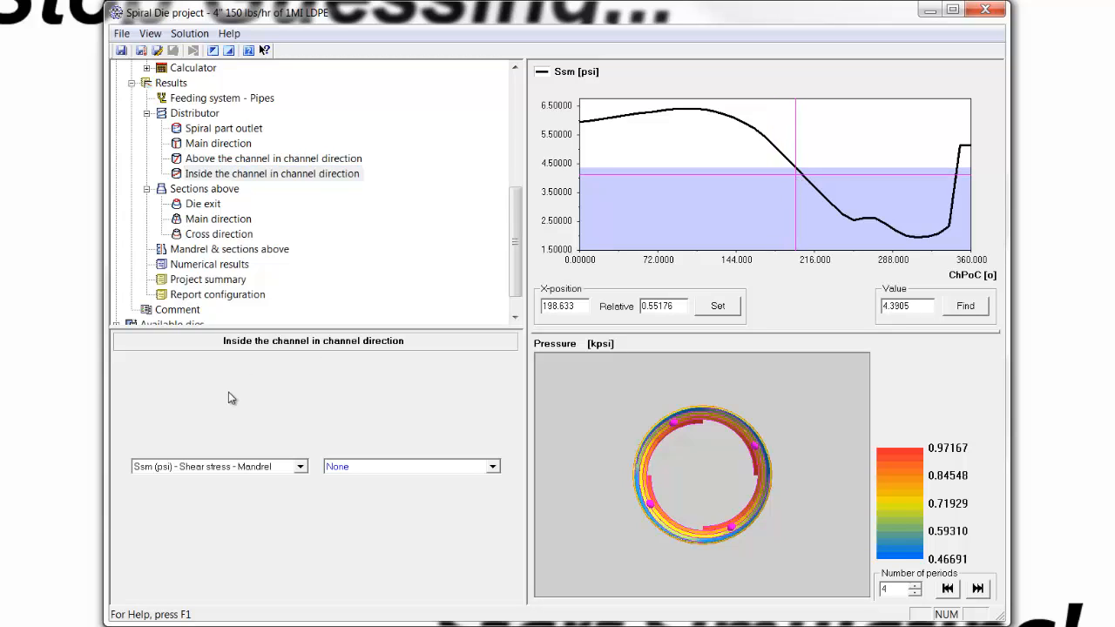
left_click(300, 467)
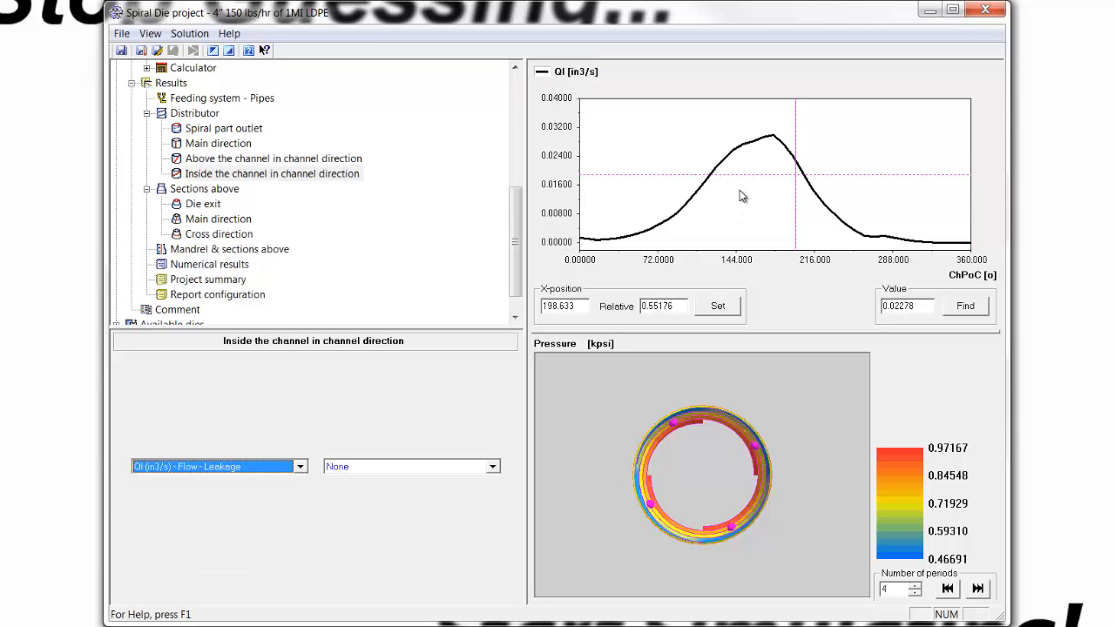
mouse_move(832, 219)
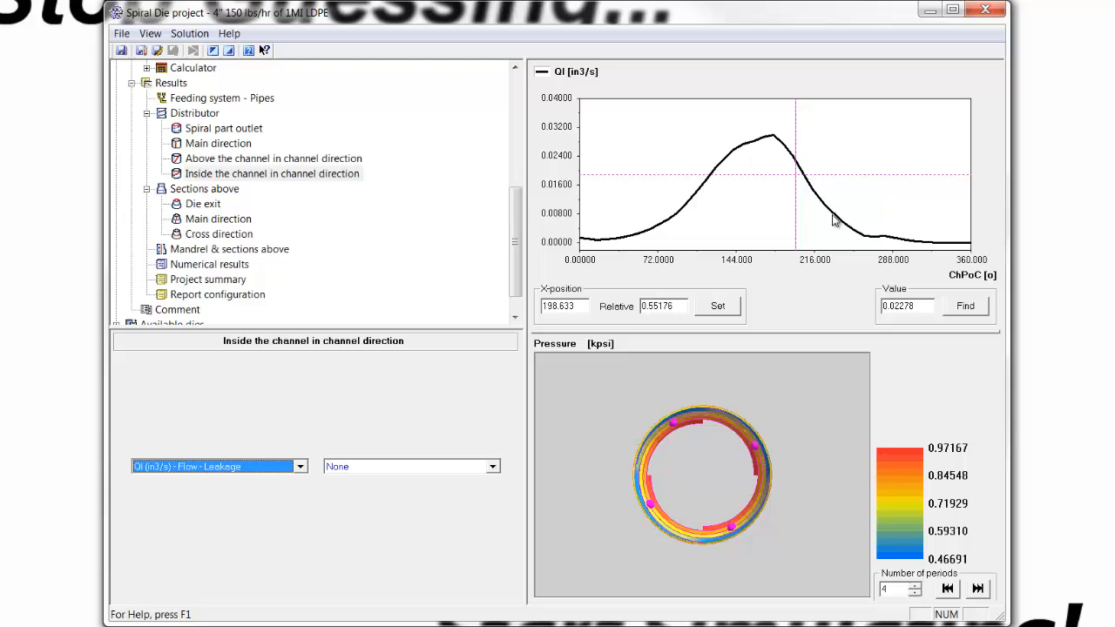
mouse_move(322, 463)
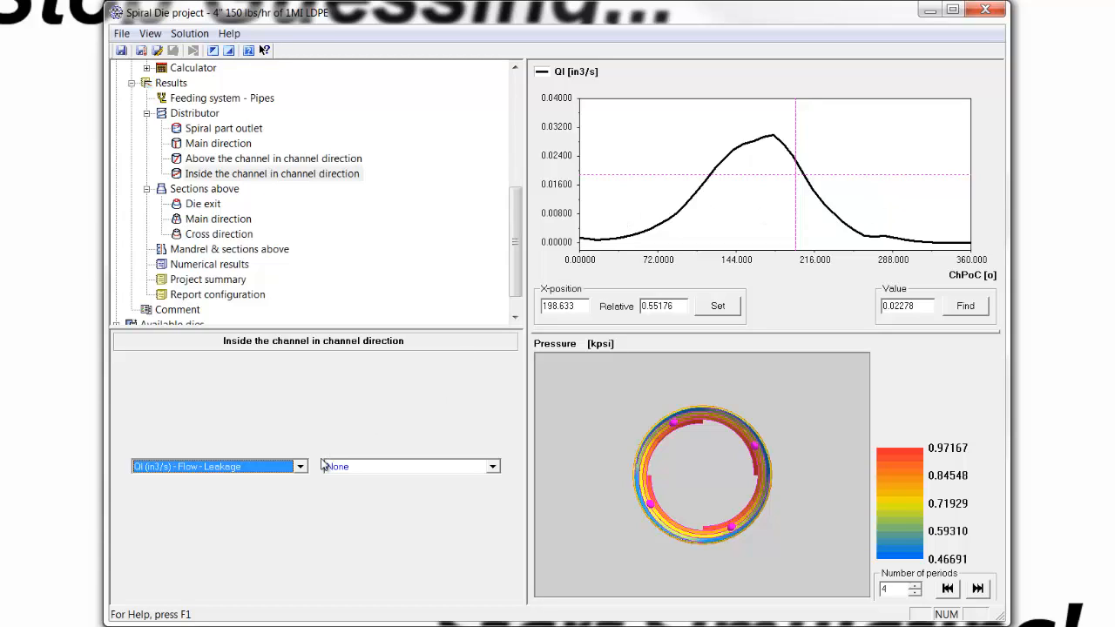
mouse_move(306, 355)
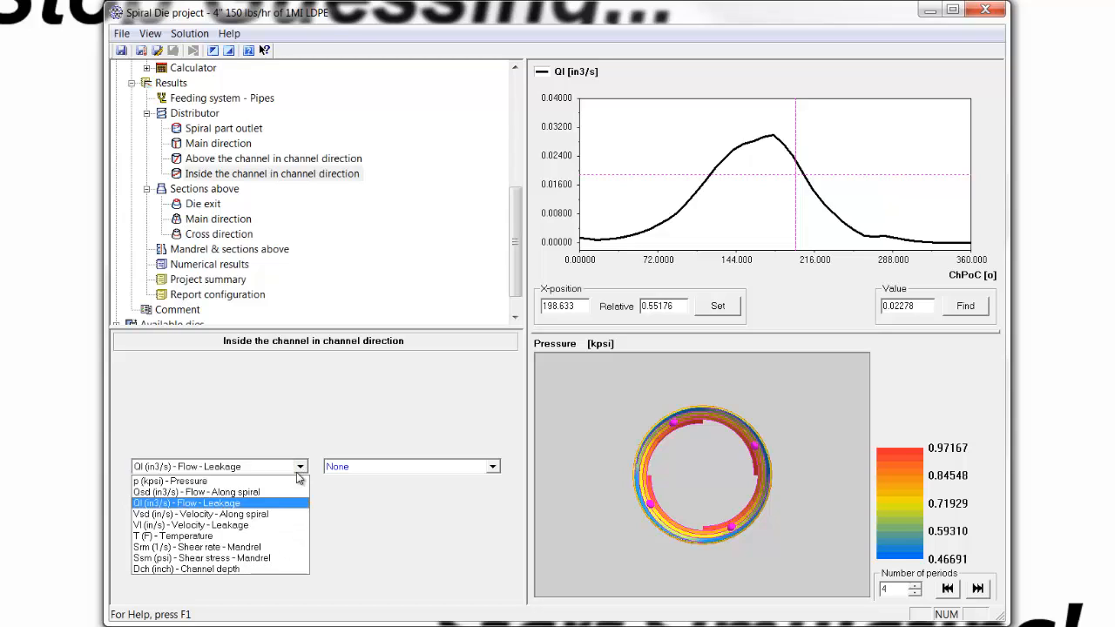
left_click(200, 557)
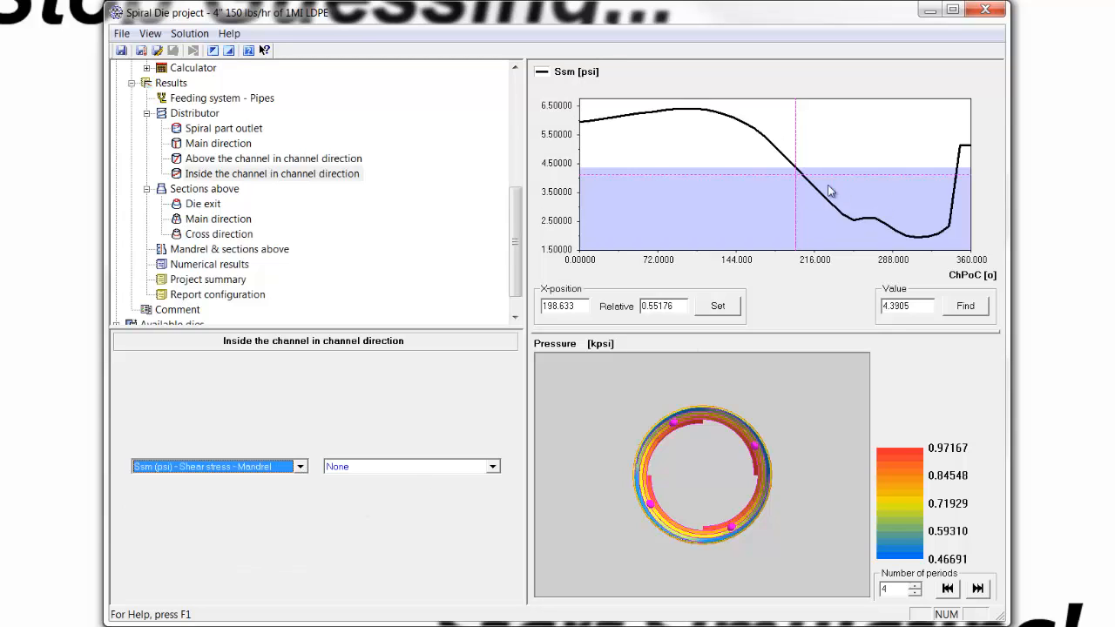
mouse_move(862, 209)
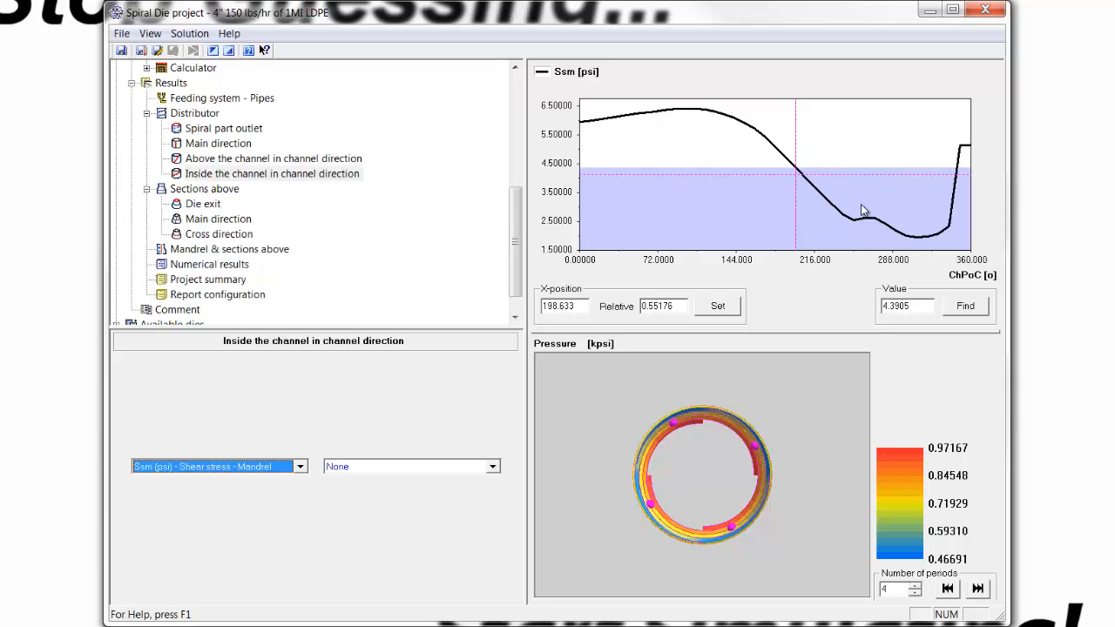
mouse_move(843, 218)
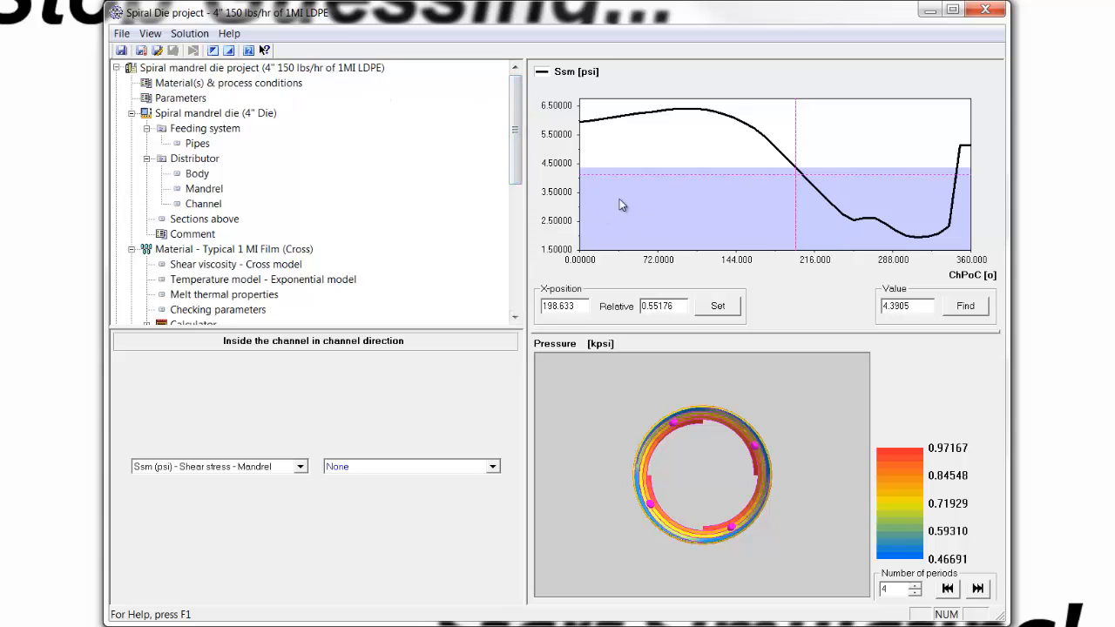
- Select the Expert solver in Parameters and return to the project overview
left_click(181, 98)
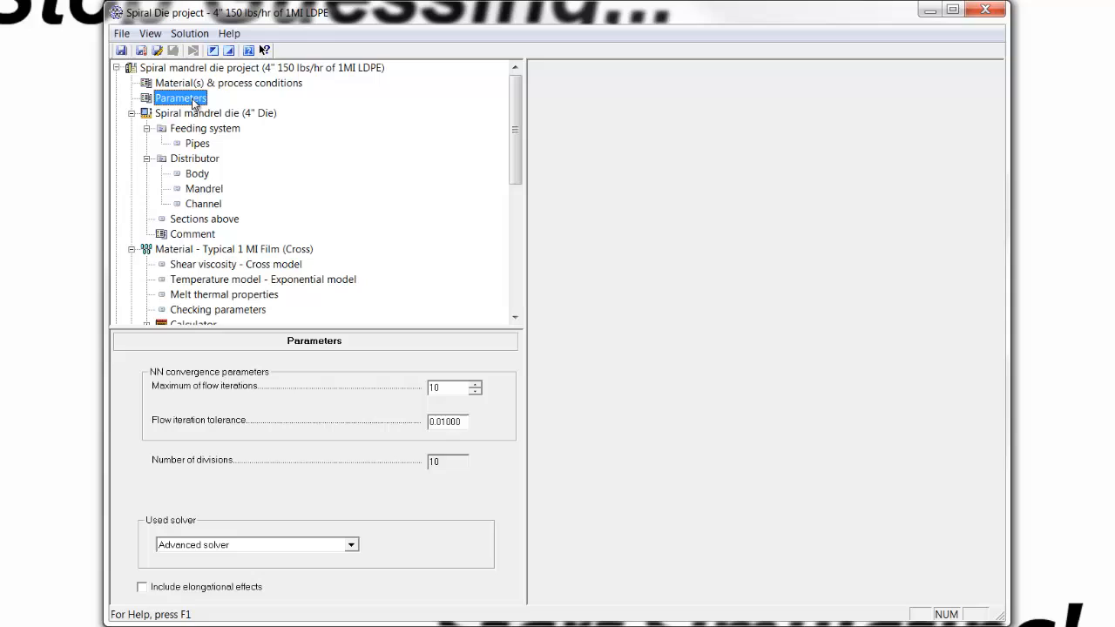
mouse_move(199, 558)
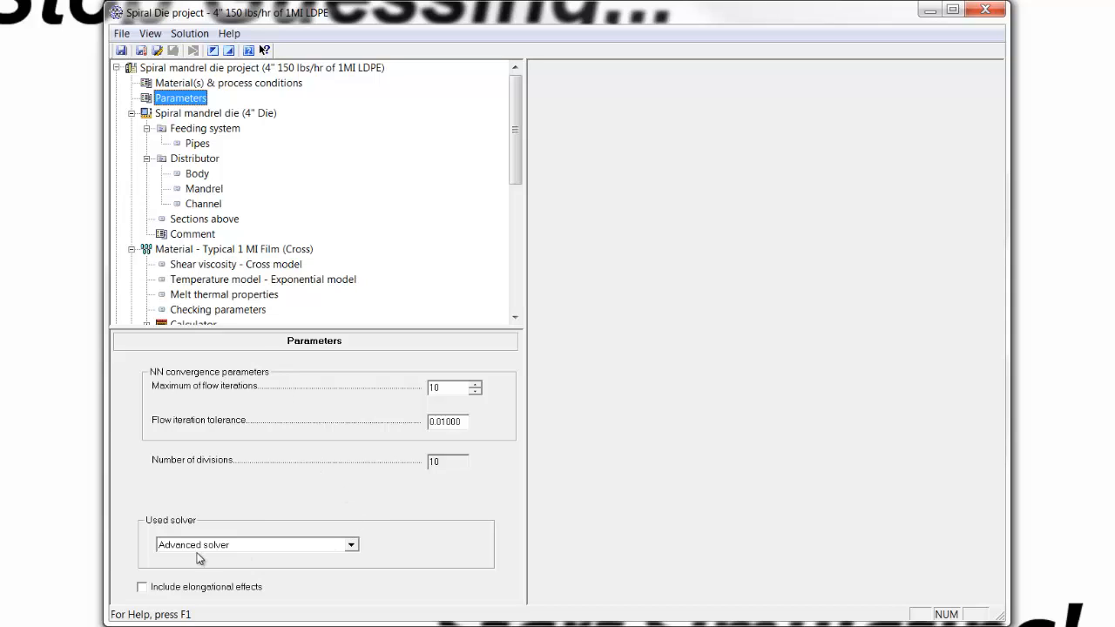
mouse_move(223, 554)
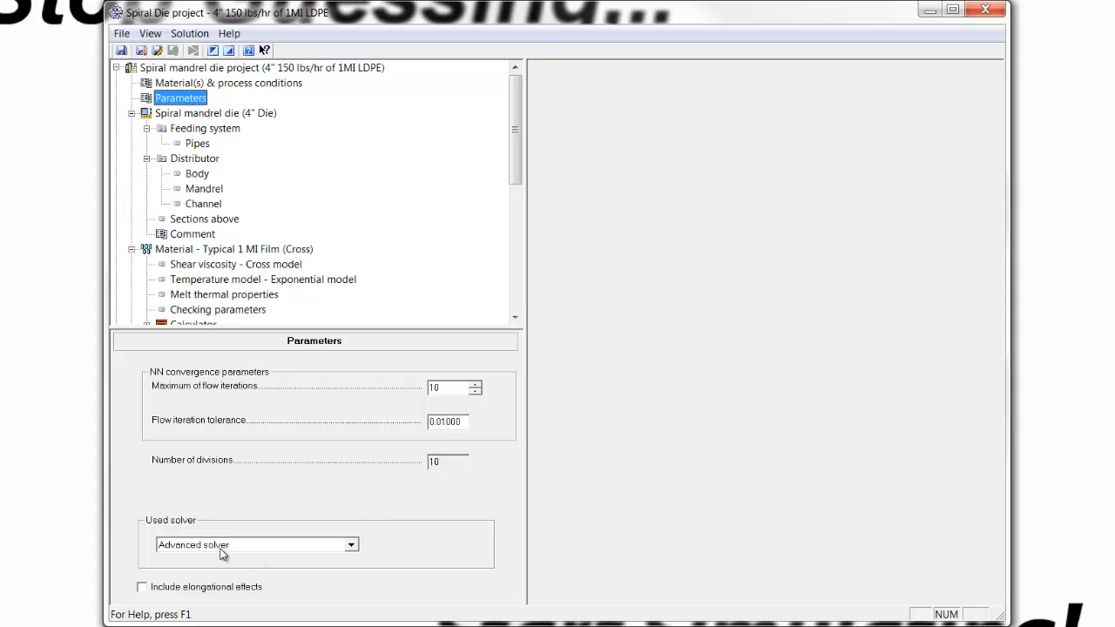
mouse_move(258, 557)
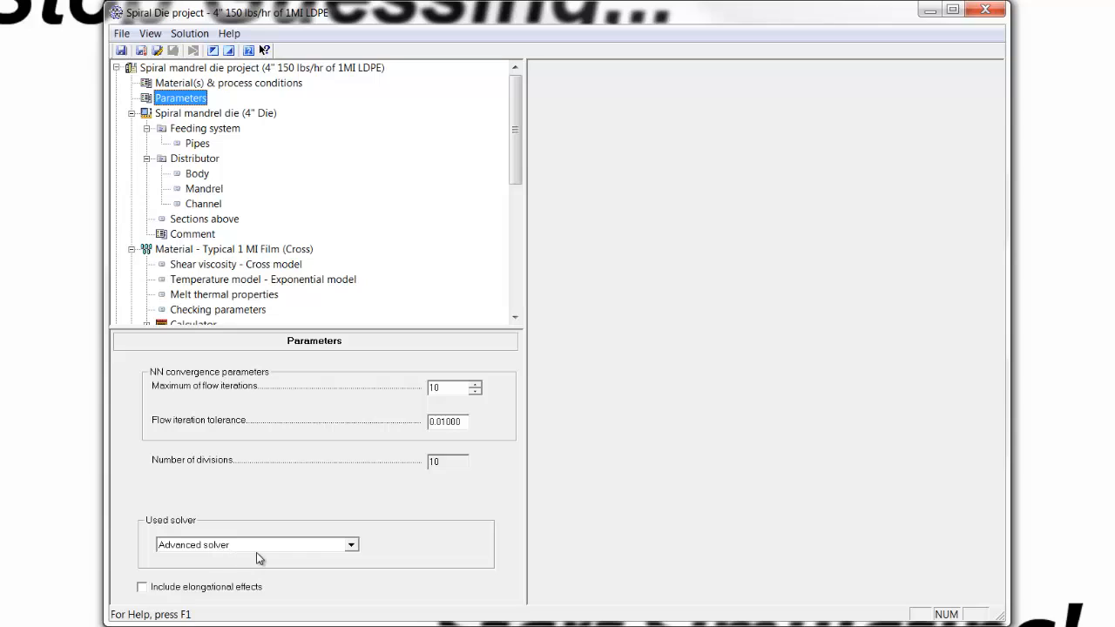
mouse_move(262, 554)
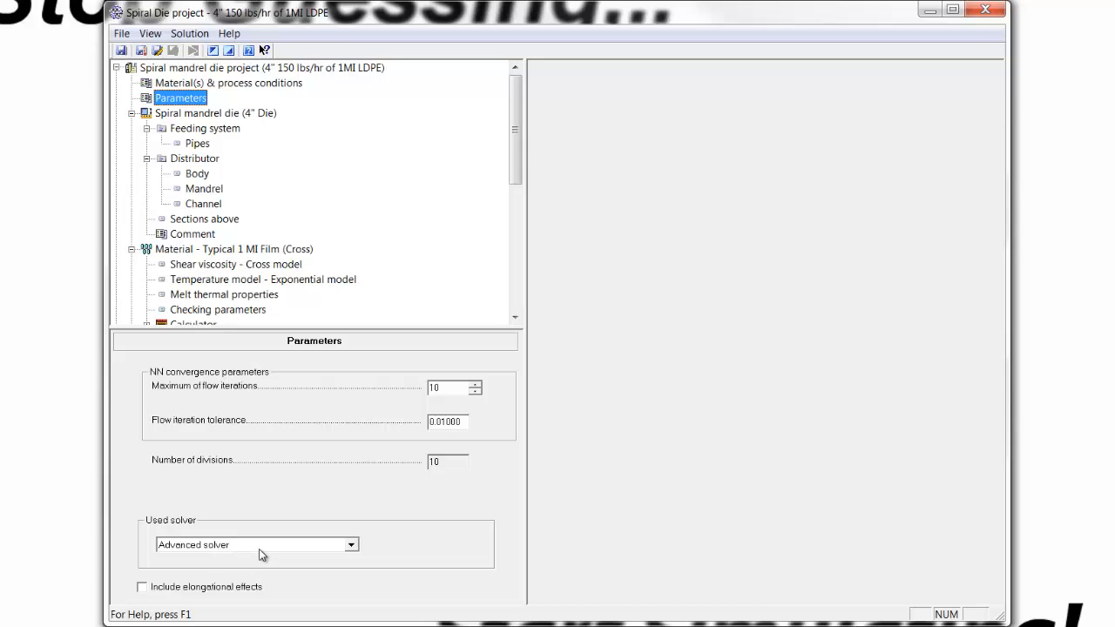
mouse_move(341, 561)
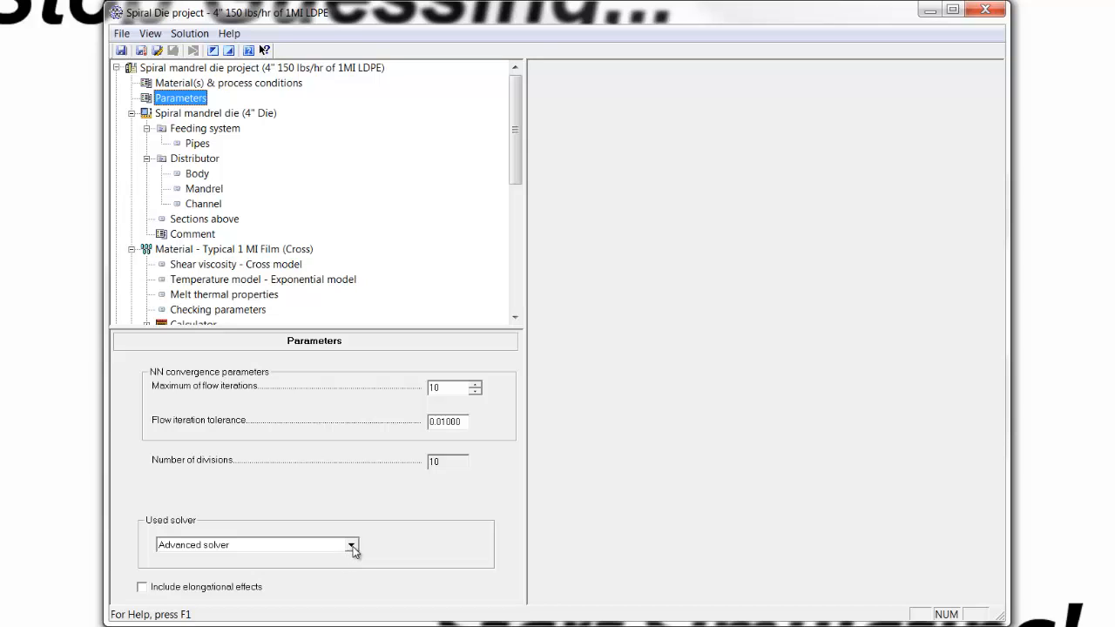
mouse_move(380, 554)
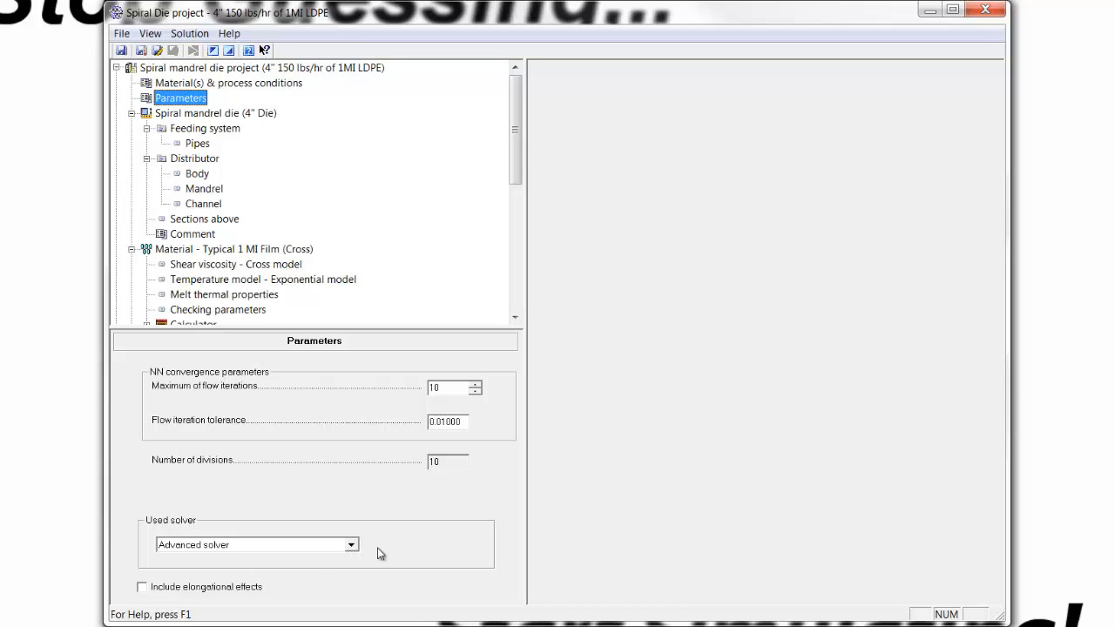
mouse_move(356, 550)
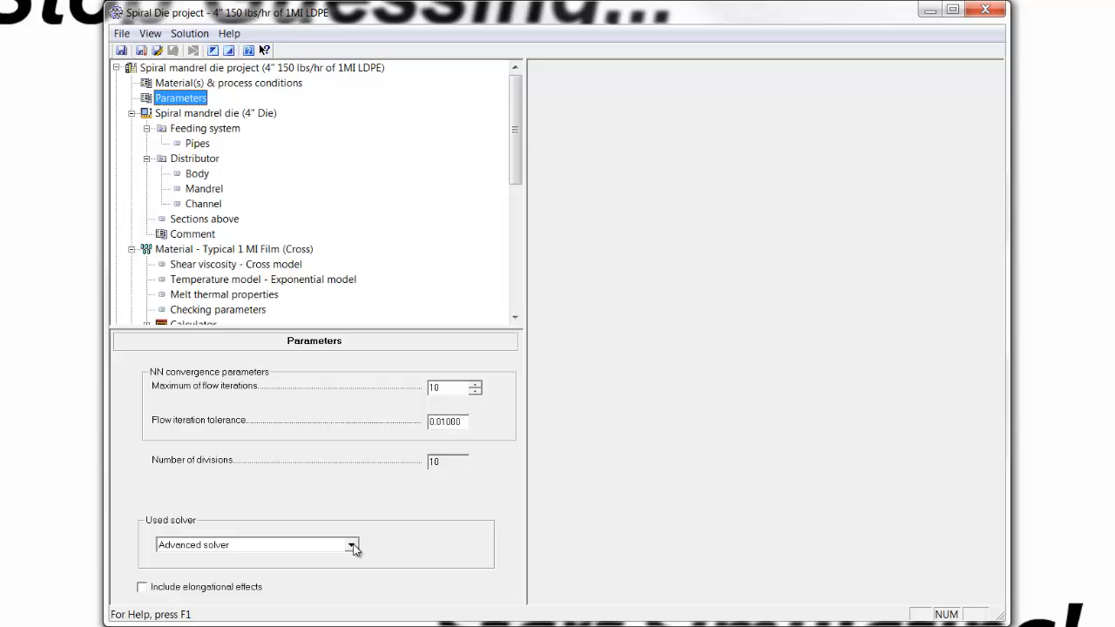
mouse_move(621, 436)
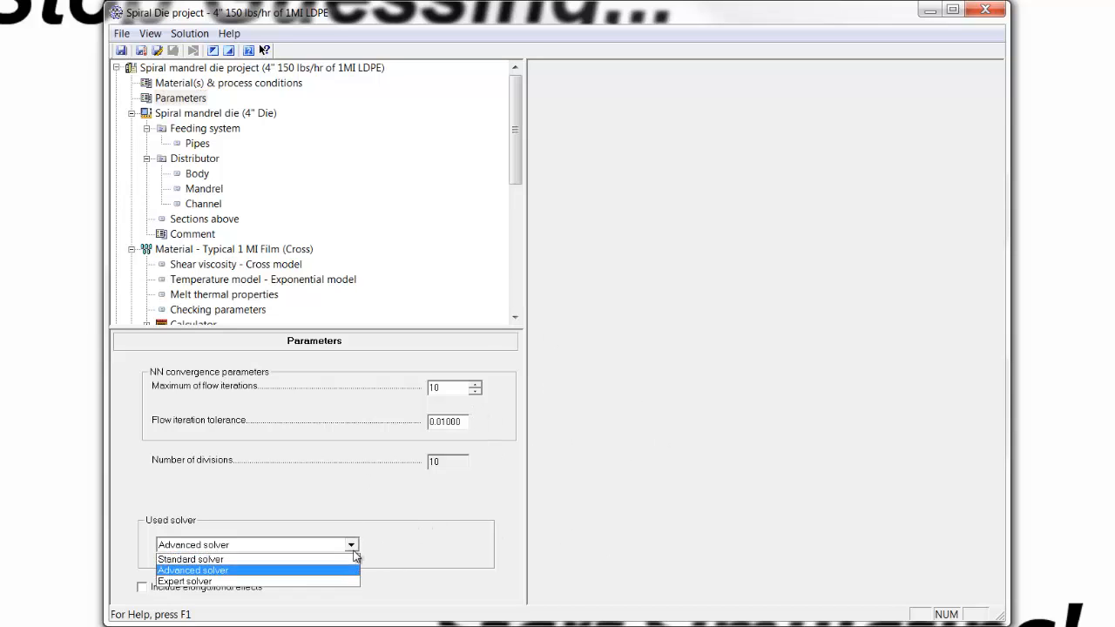
left_click(184, 582)
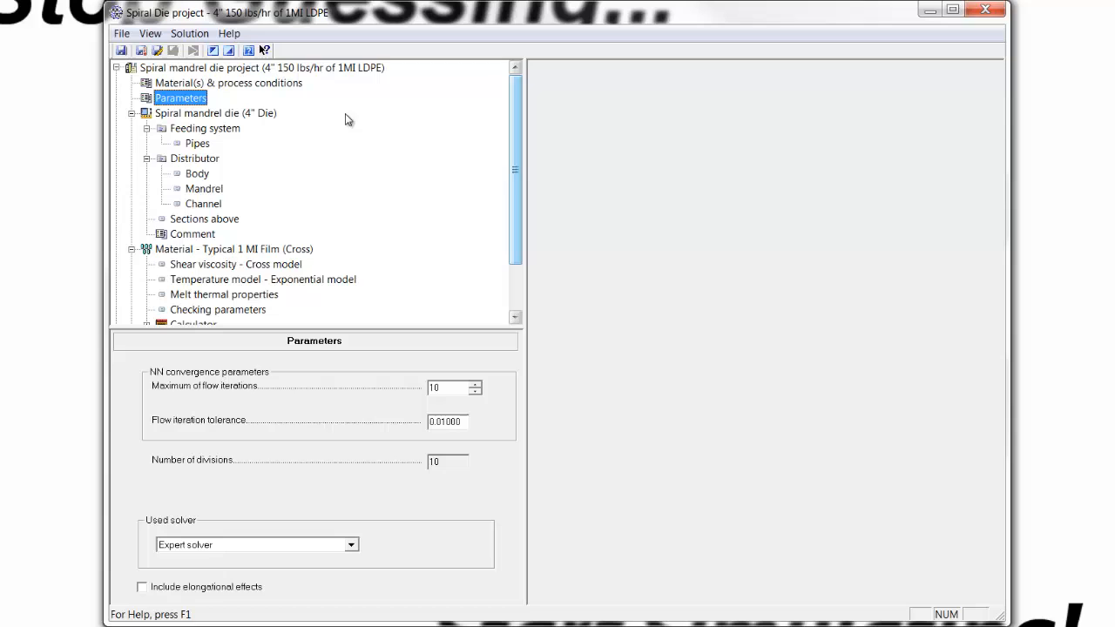
left_click(261, 68)
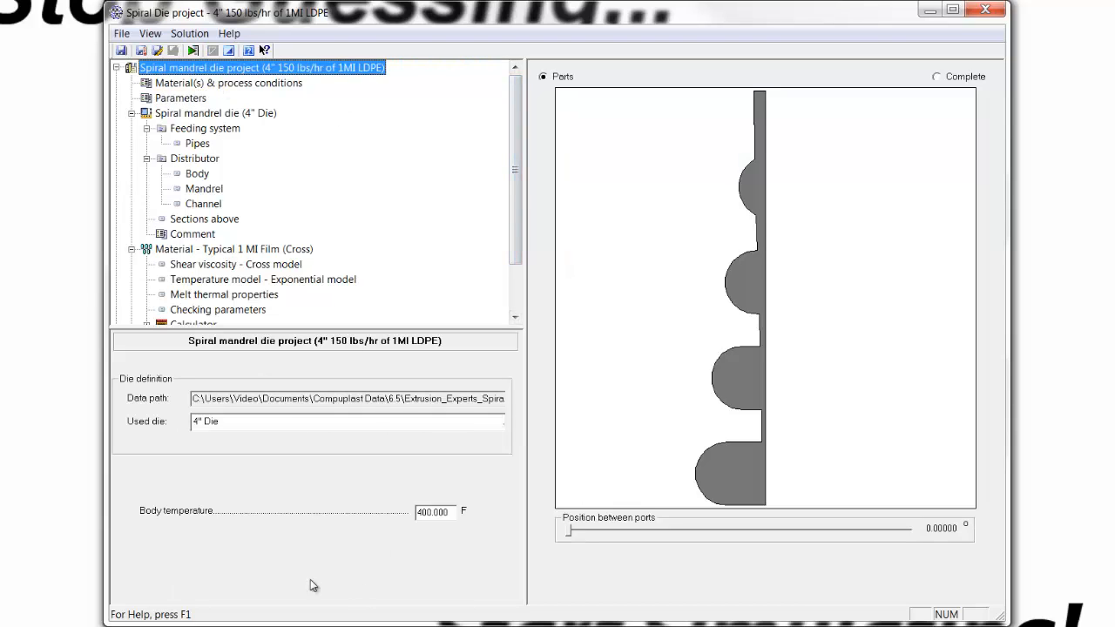
mouse_move(369, 274)
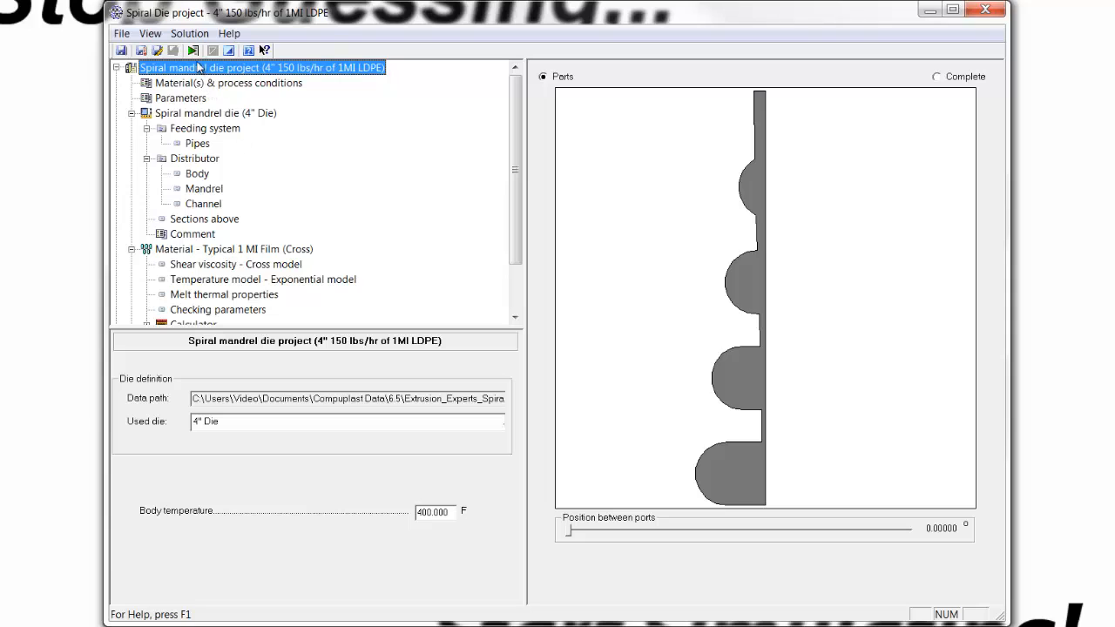
- Run the Expert solver until the Results summary reports distribution variation and total pressure drop
left_click(192, 49)
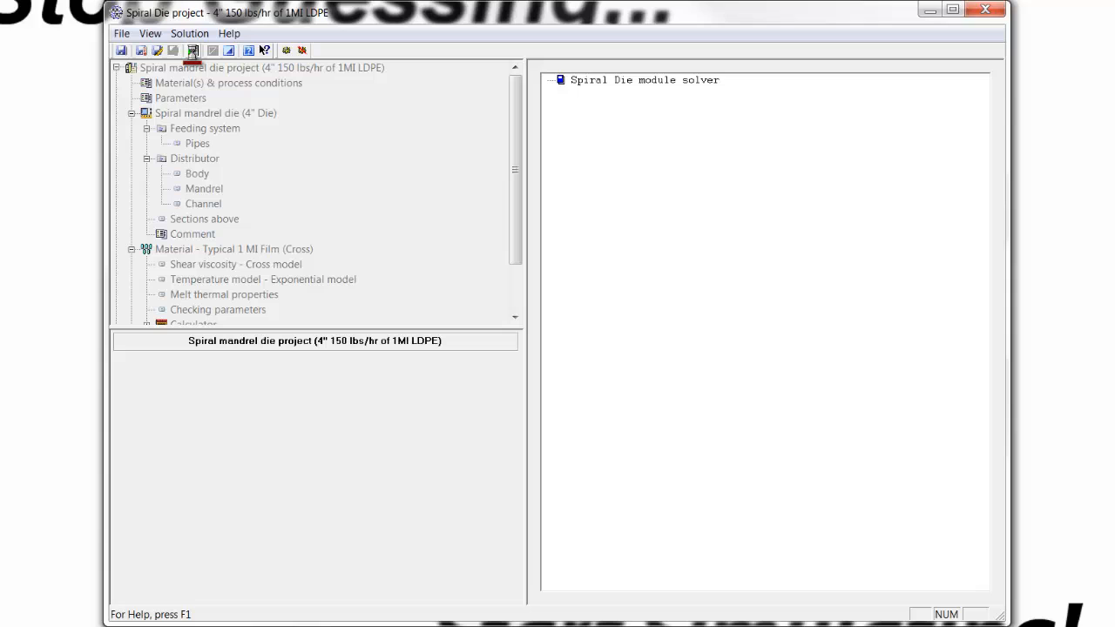
left_click(192, 49)
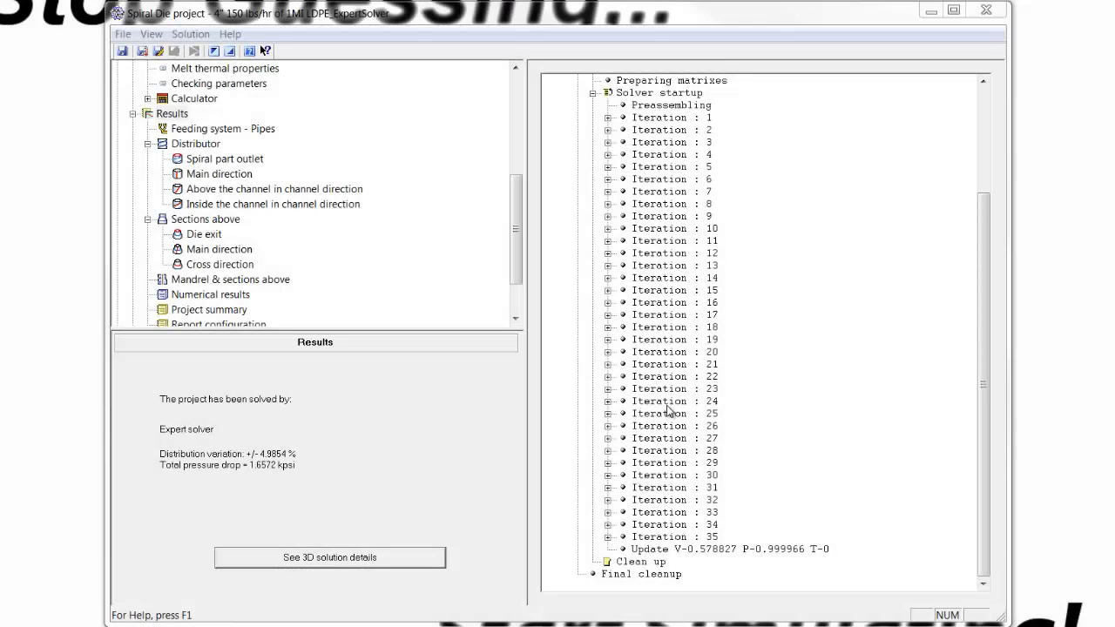
mouse_move(677, 444)
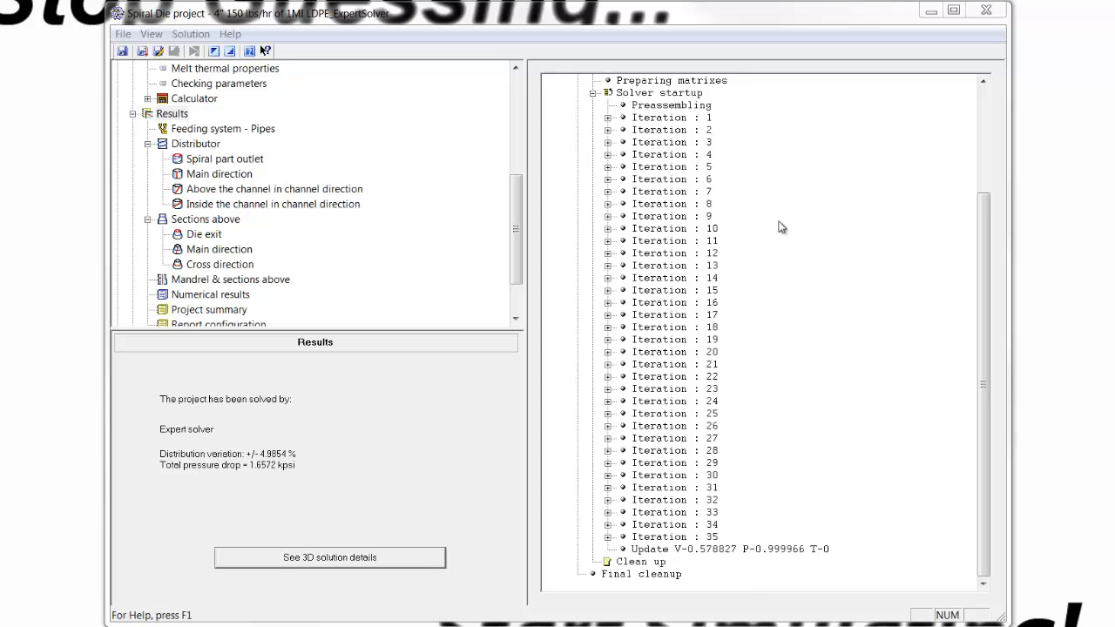
mouse_move(578, 242)
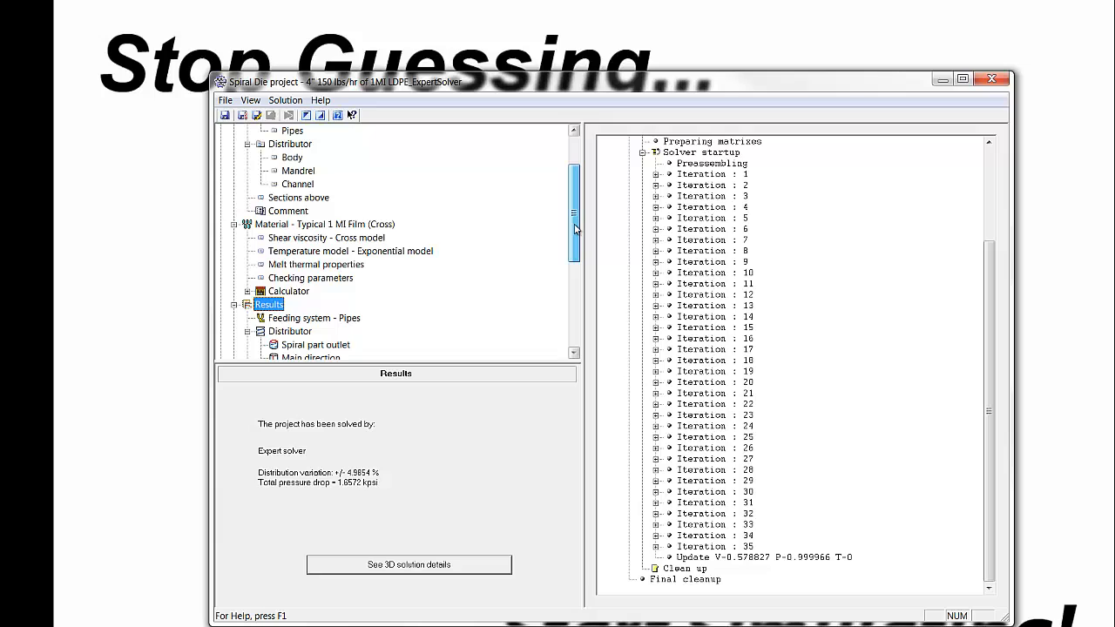
- View the distributor pressure results in 3D and the die exit flow results
scroll("down", 3)
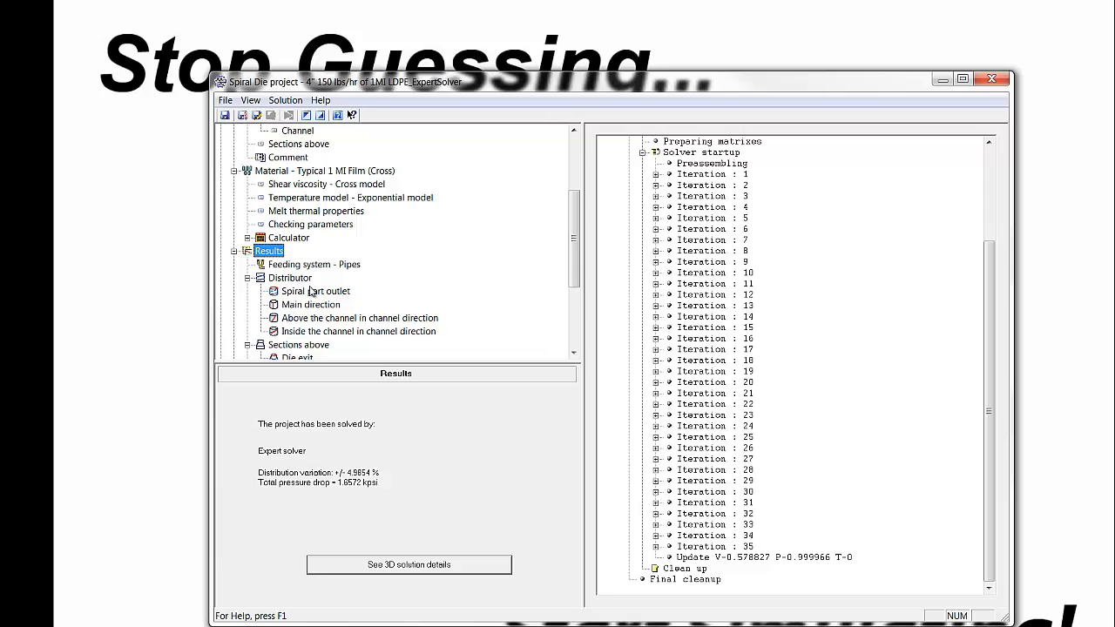
mouse_move(277, 284)
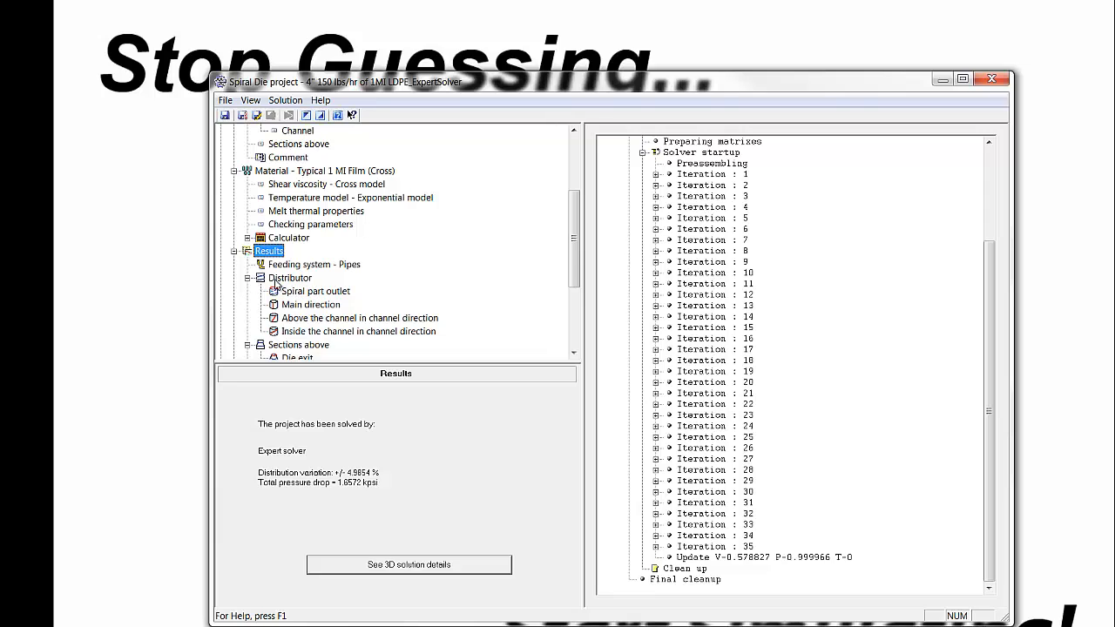
left_click(290, 277)
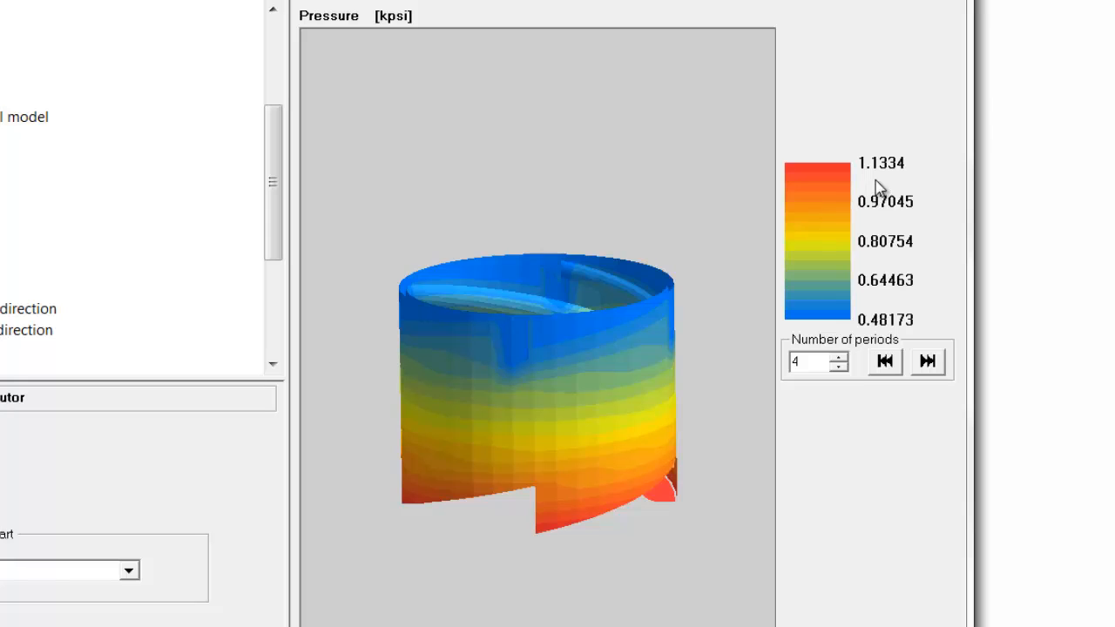
mouse_move(880, 181)
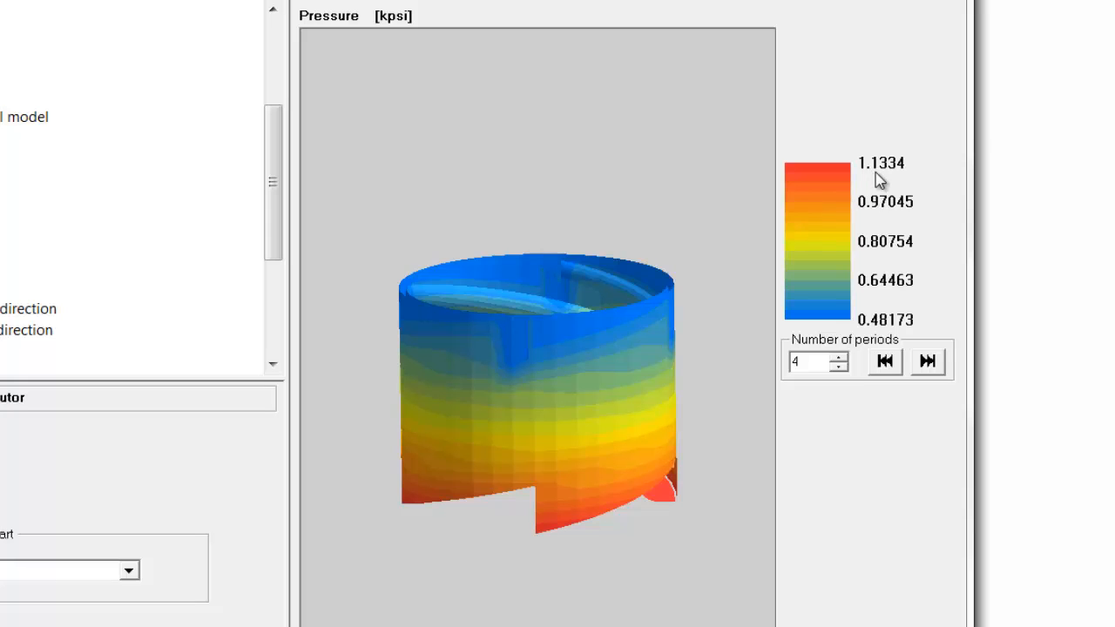
mouse_move(912, 225)
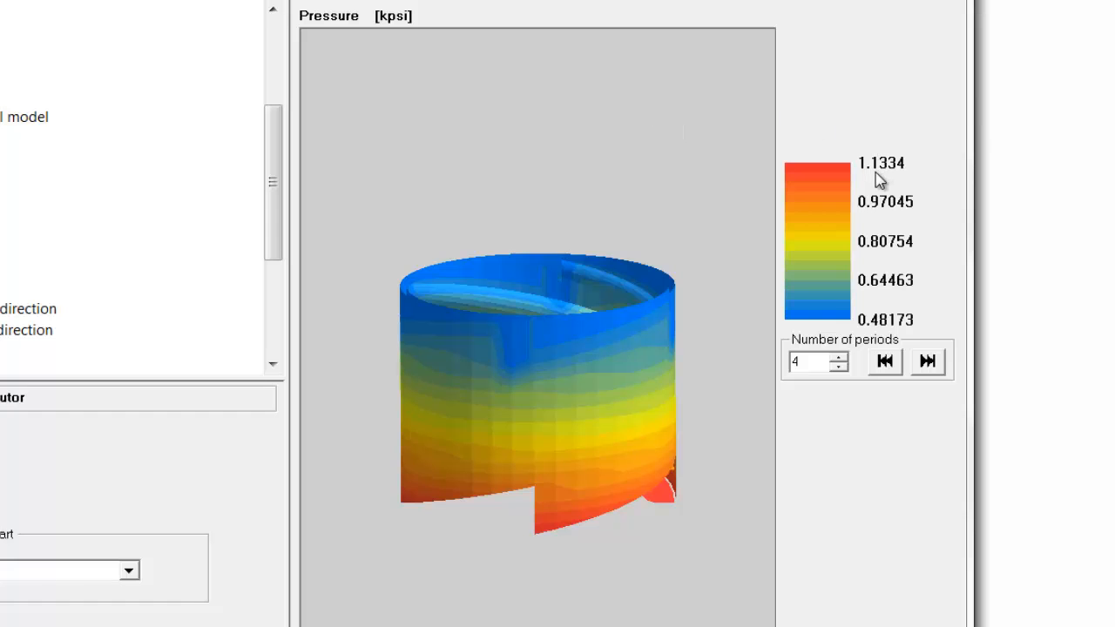
mouse_move(303, 324)
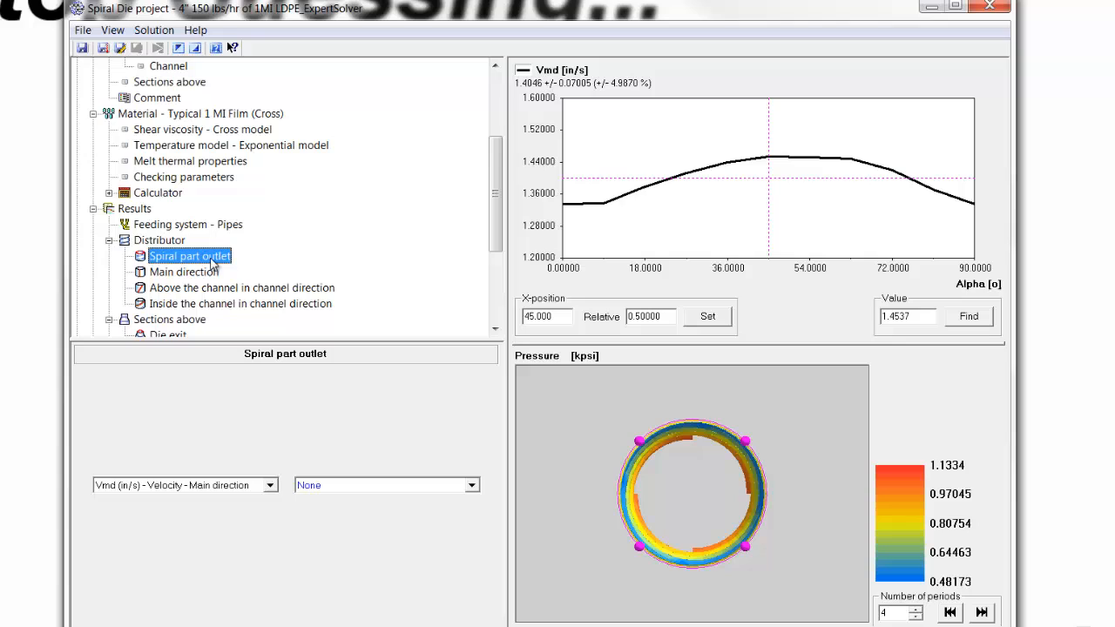
mouse_move(728, 157)
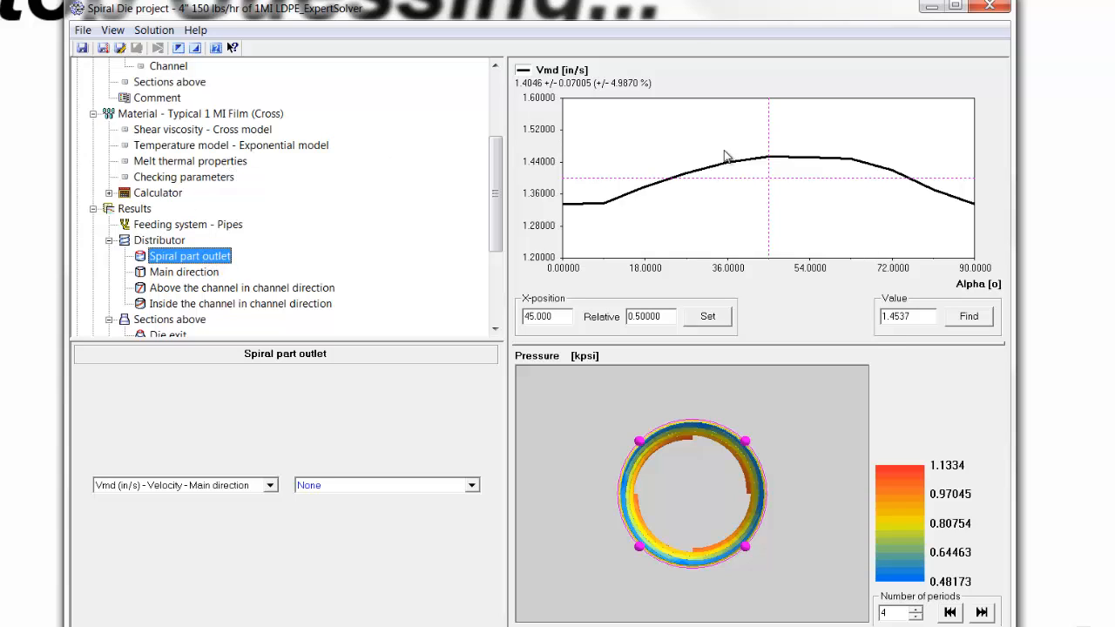
mouse_move(750, 197)
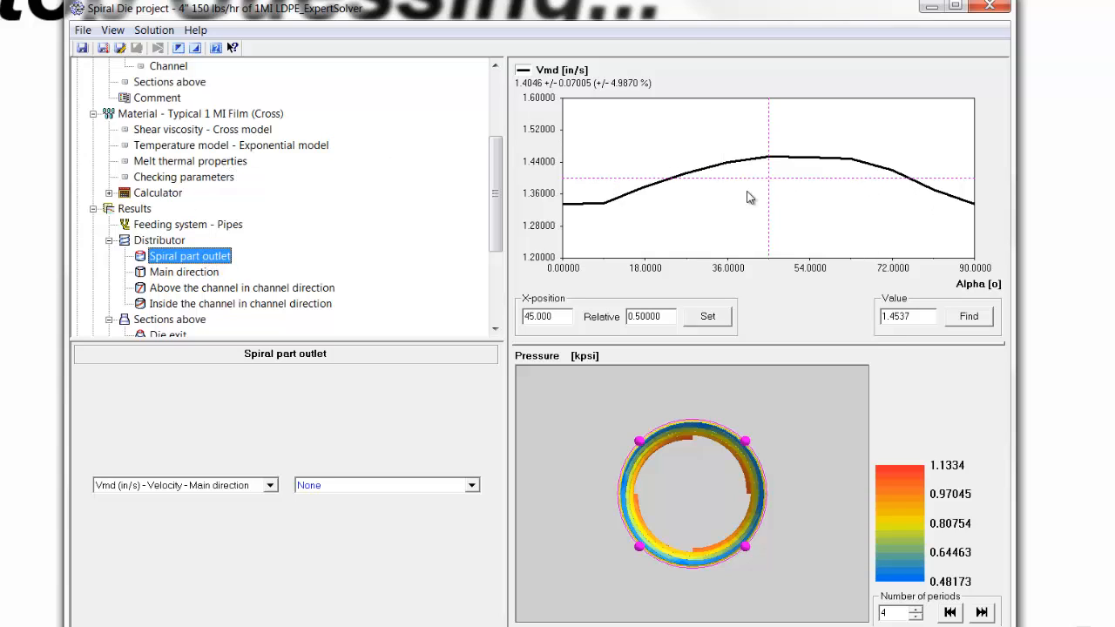
mouse_move(787, 164)
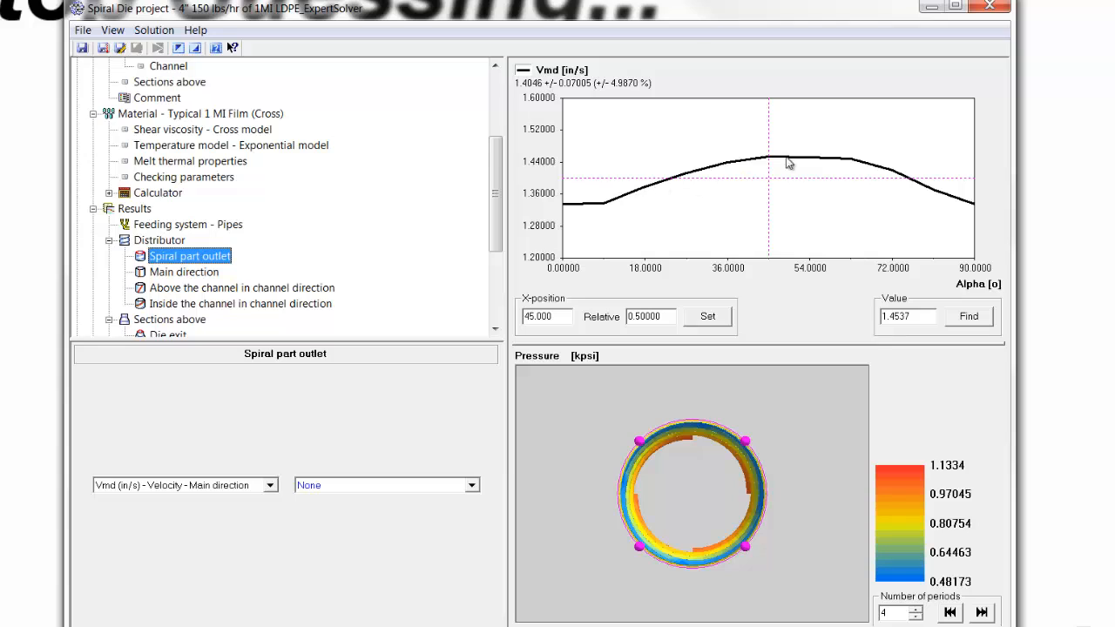
mouse_move(157, 289)
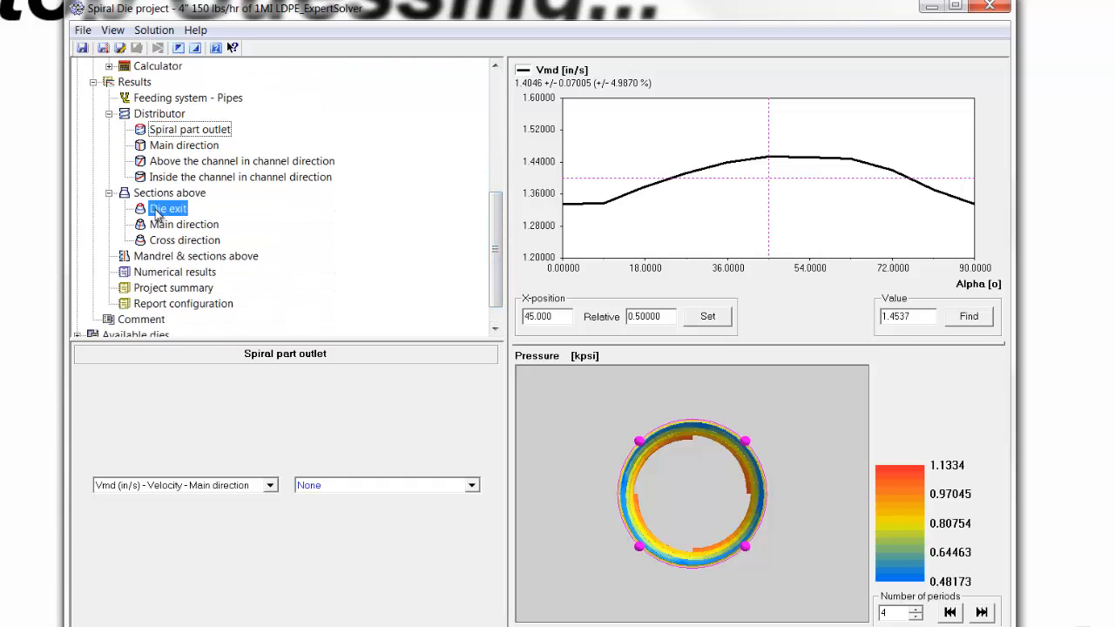
left_click(167, 209)
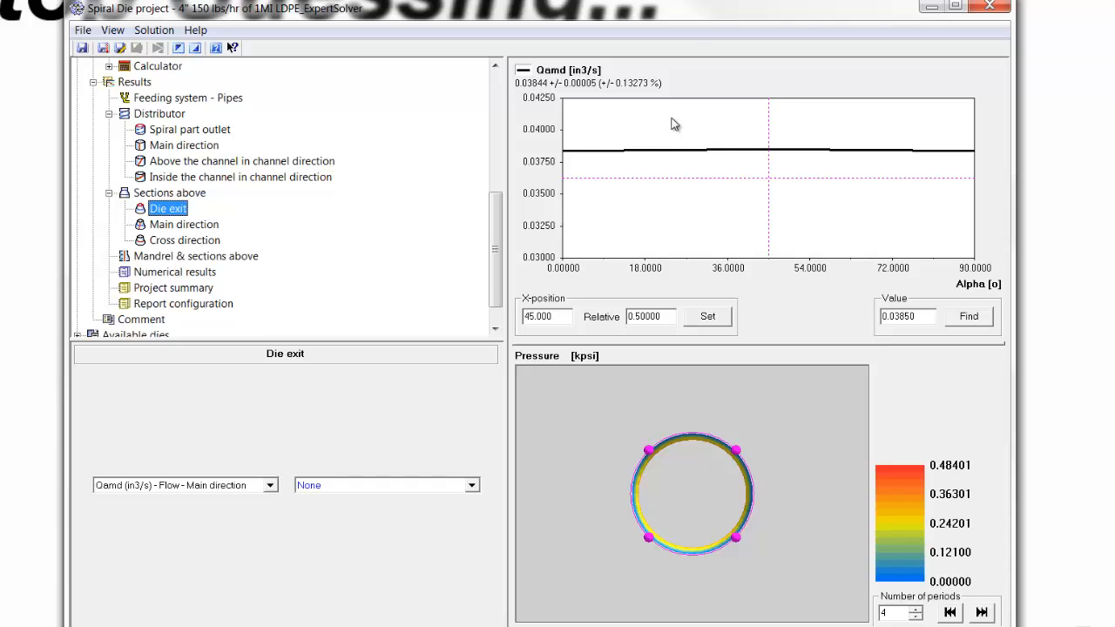
mouse_move(627, 125)
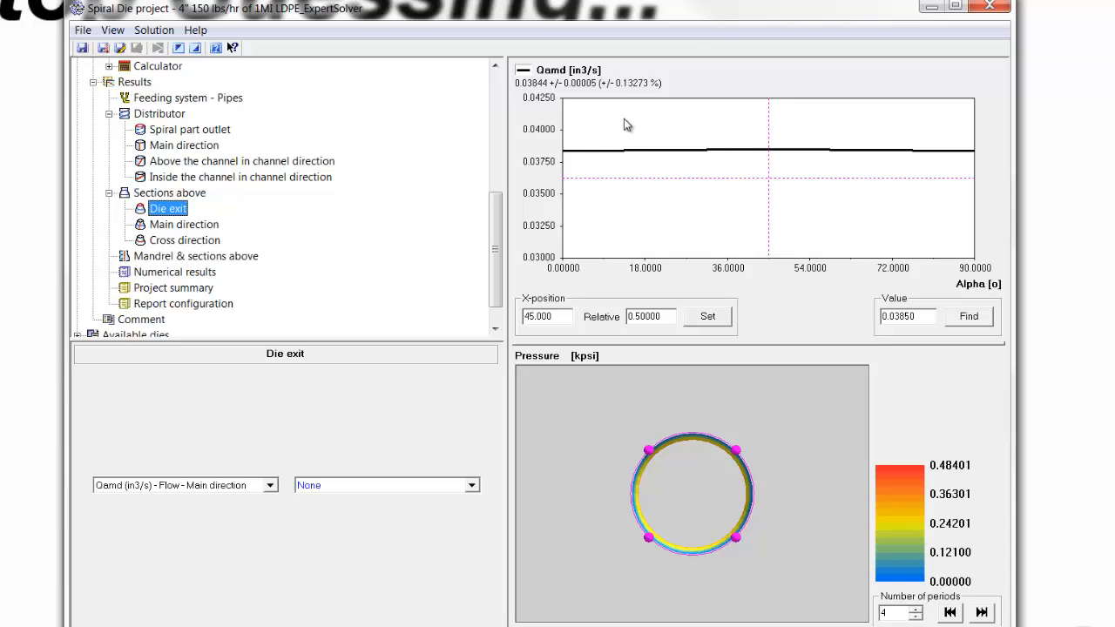
mouse_move(586, 171)
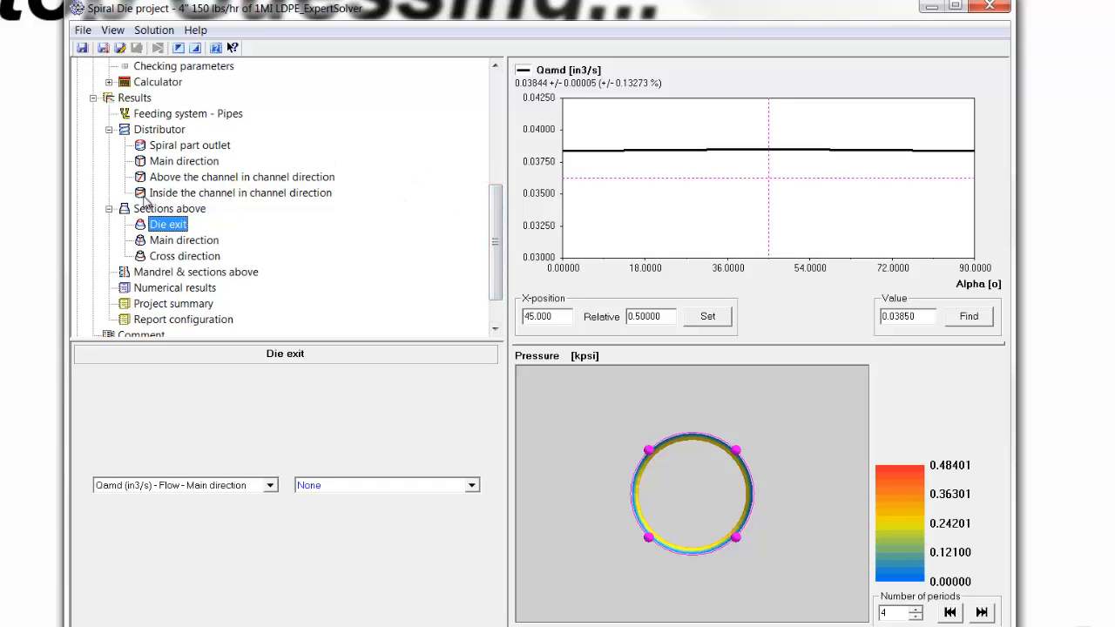
- Show results inside the channel along its direction and plot the leakage flow
left_click(240, 192)
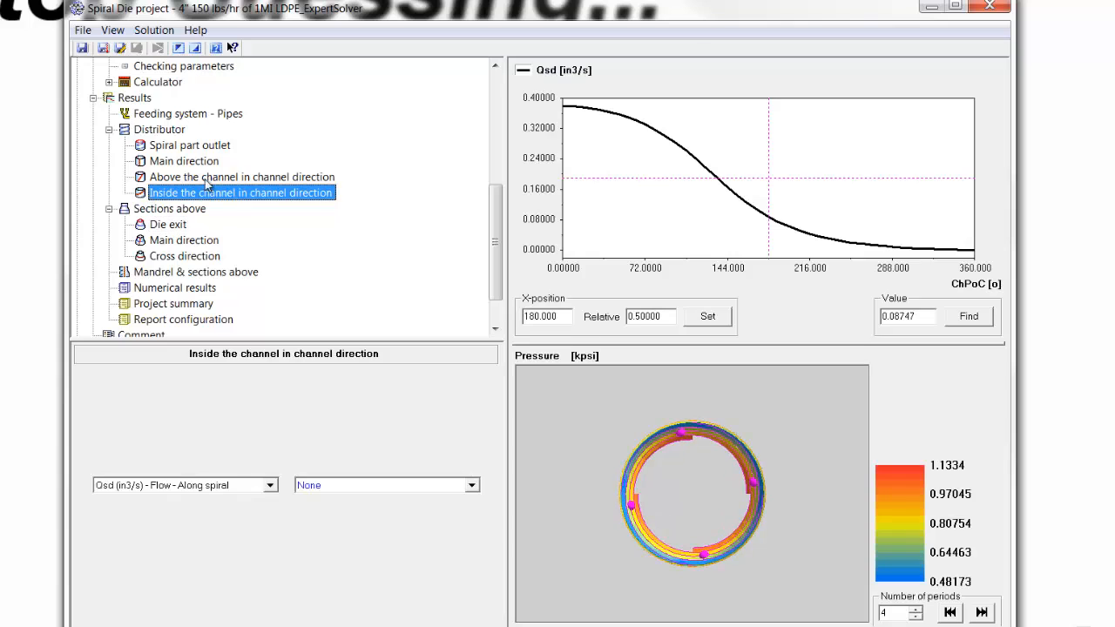
mouse_move(660, 159)
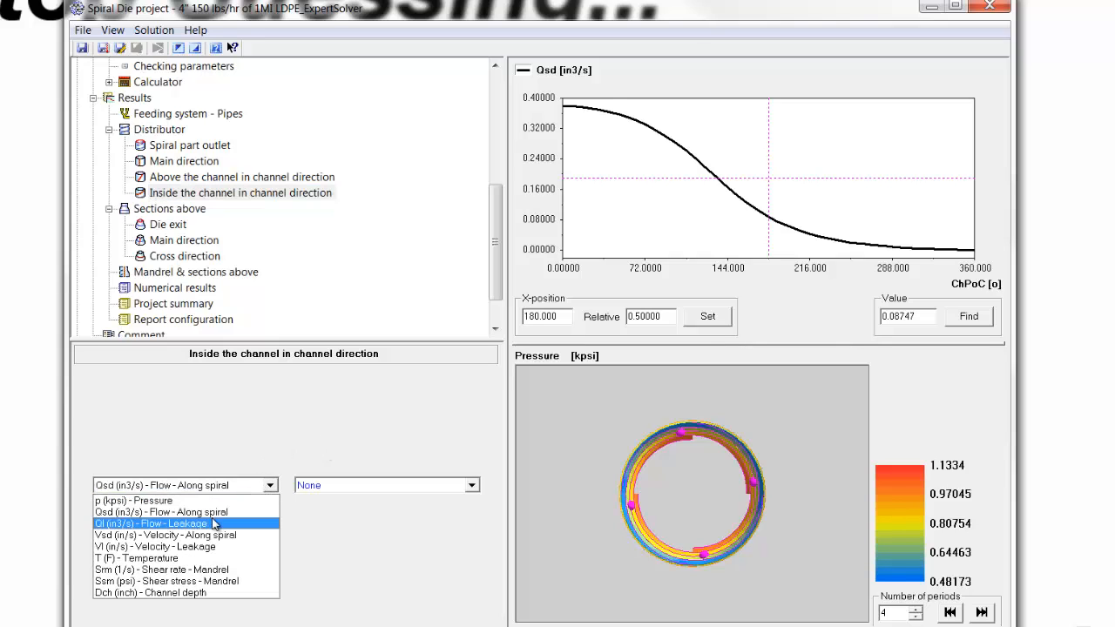
left_click(151, 522)
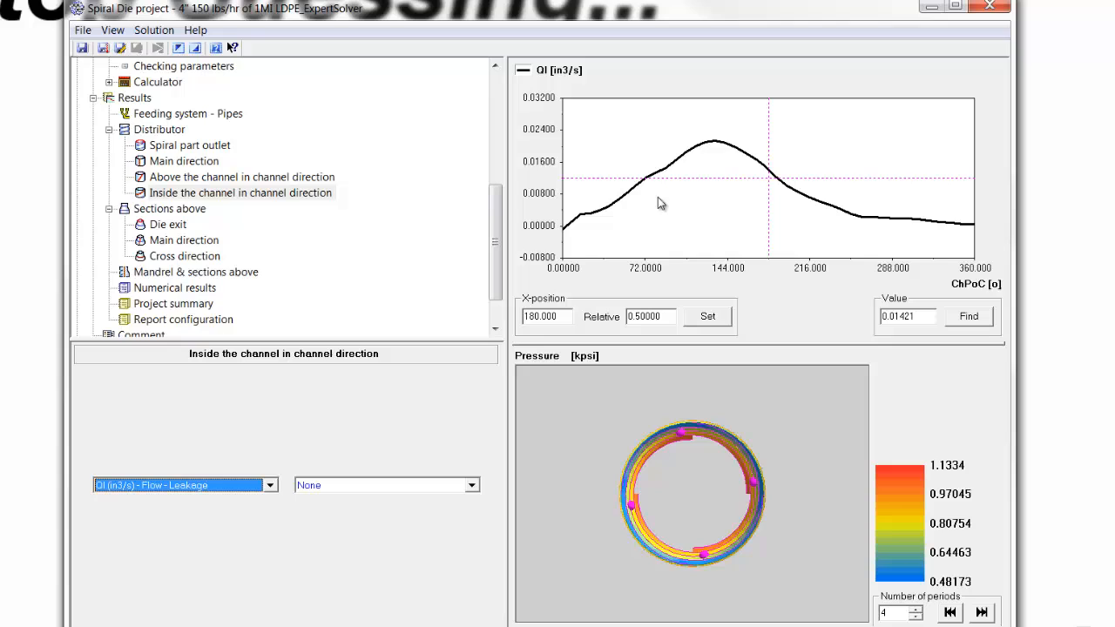
mouse_move(819, 209)
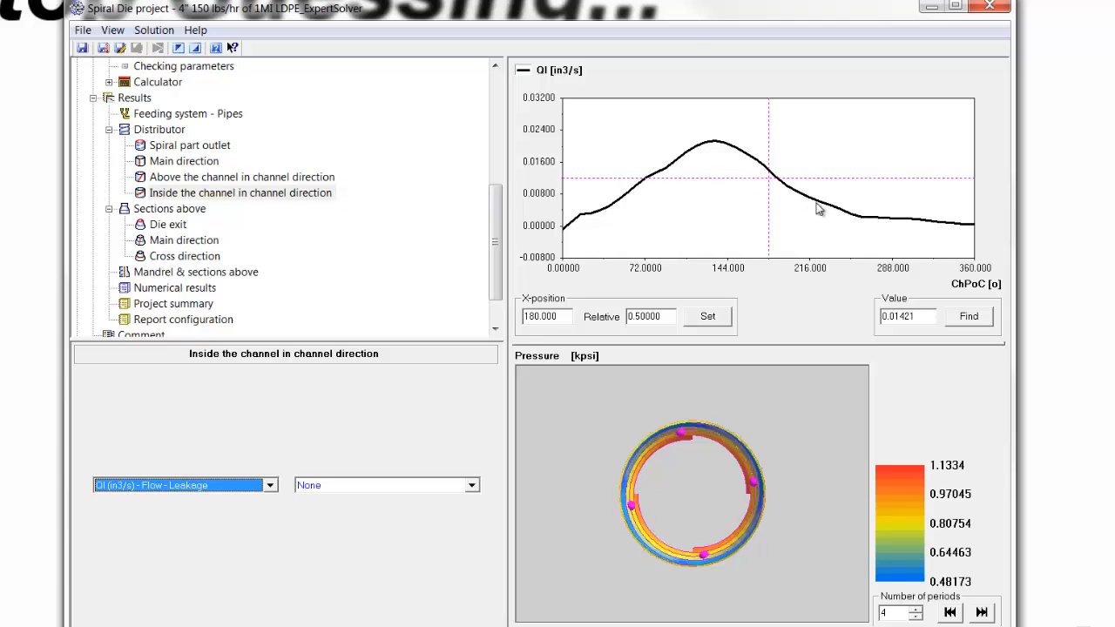
mouse_move(784, 227)
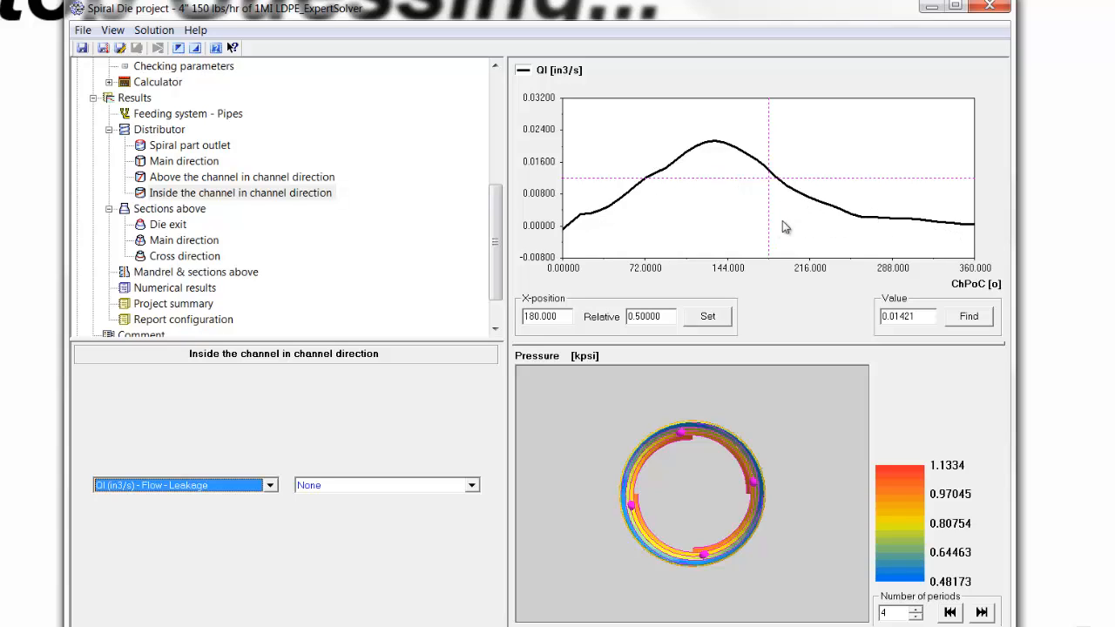
mouse_move(288, 477)
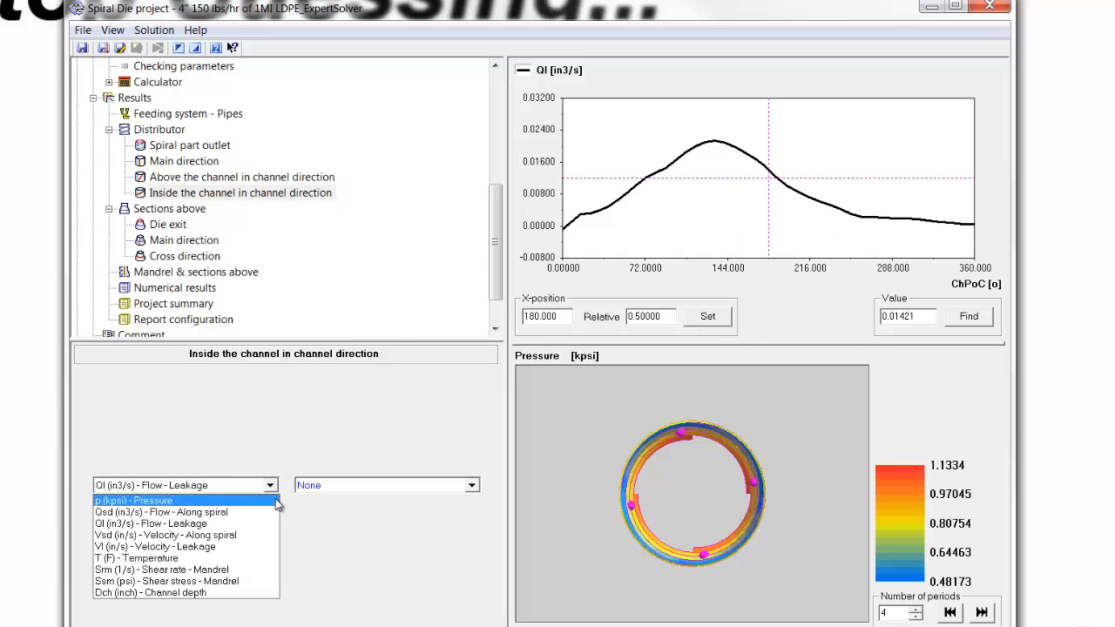
- Plot mandrel shear stress inside the channel and read values near 72 degrees and the channel end
left_click(164, 582)
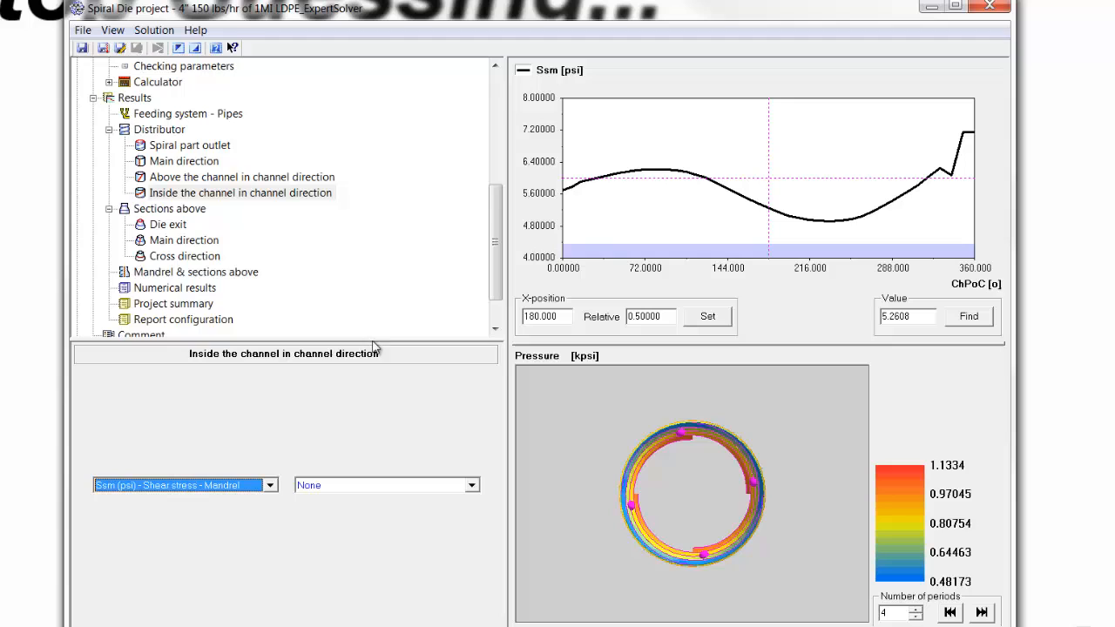
left_click(648, 226)
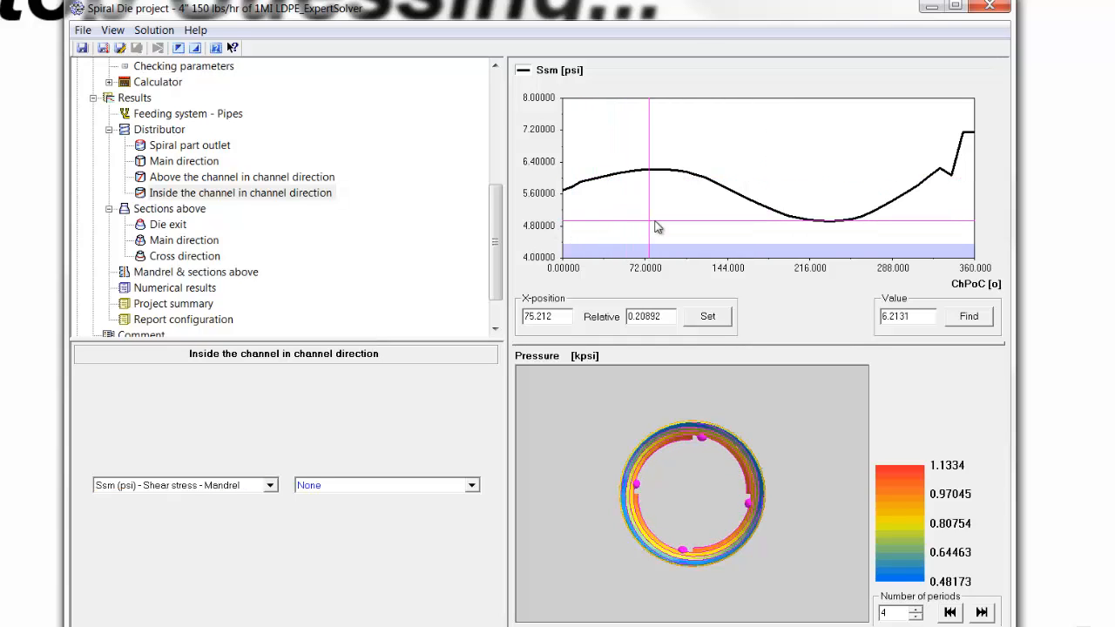
left_click(896, 247)
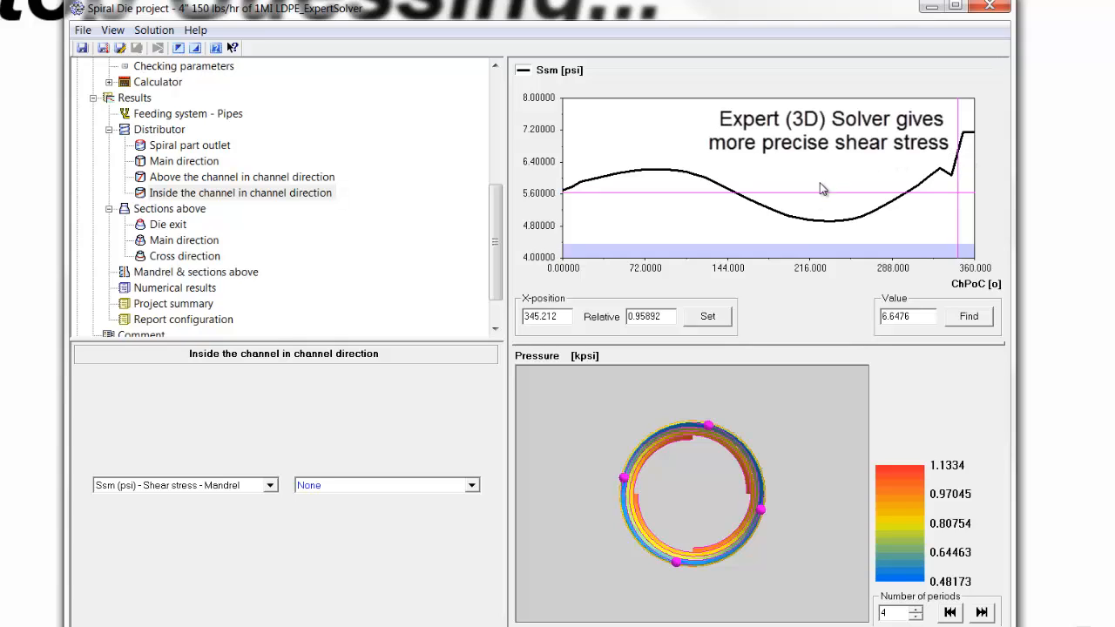
mouse_move(931, 172)
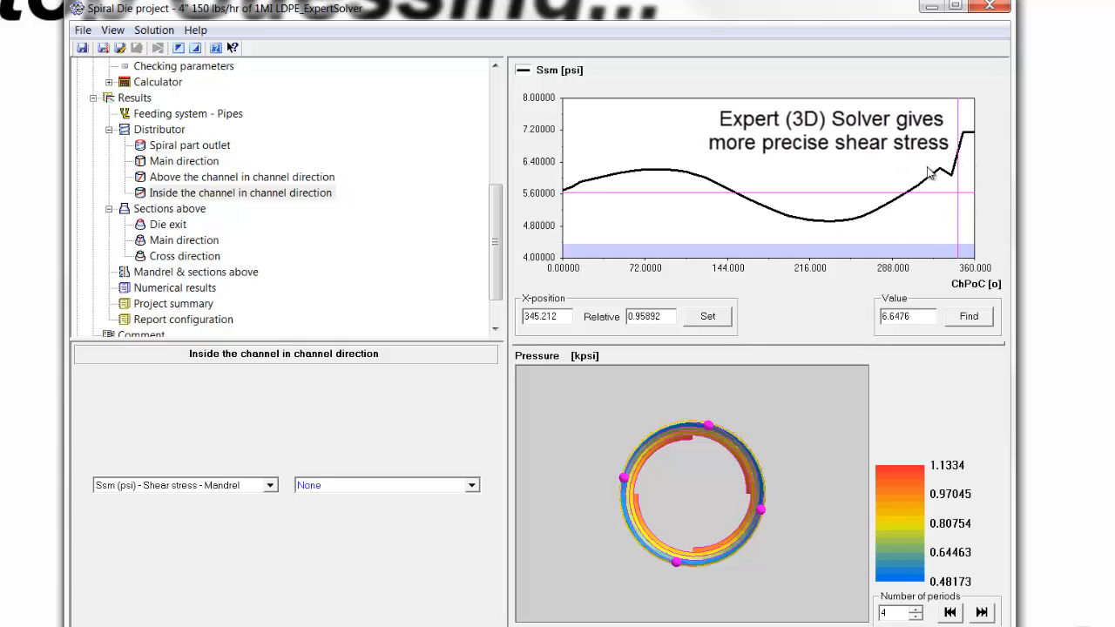
mouse_move(875, 244)
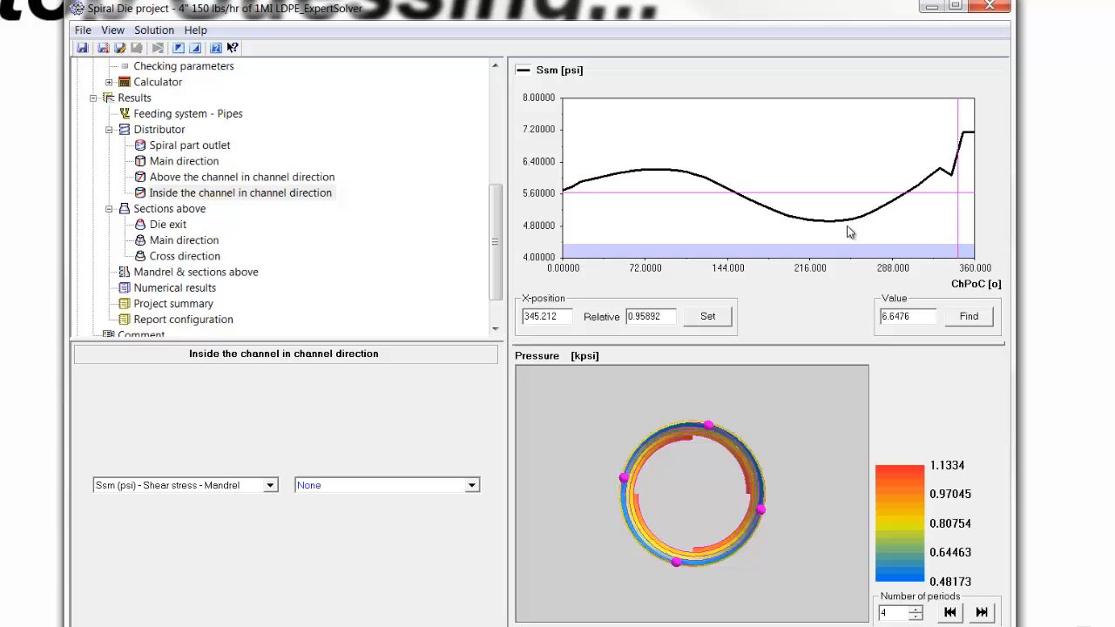
mouse_move(803, 209)
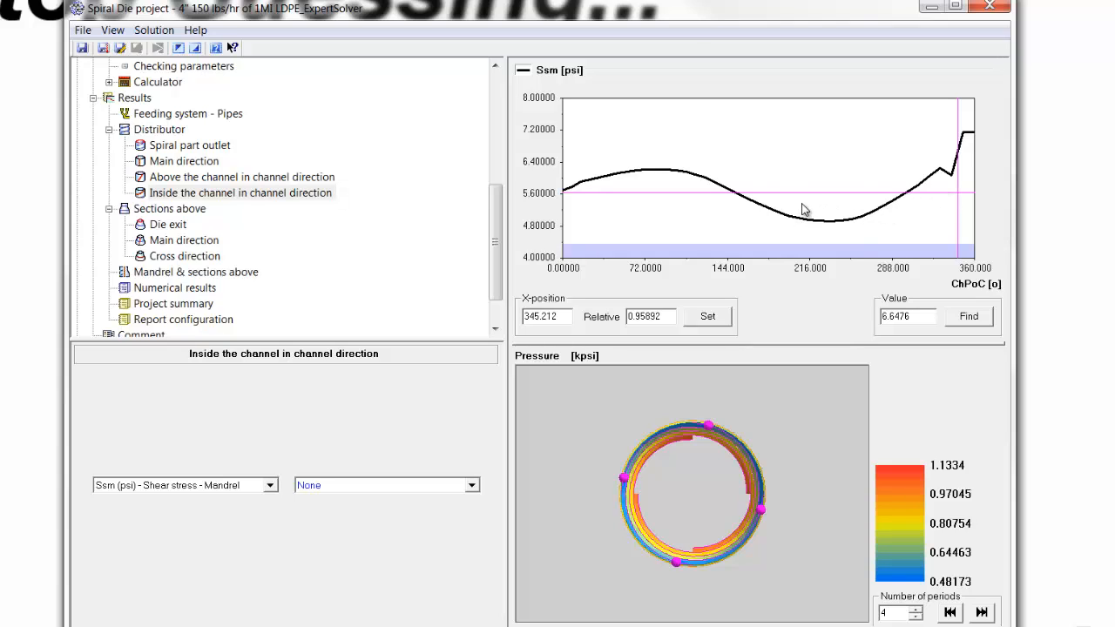
mouse_move(805, 234)
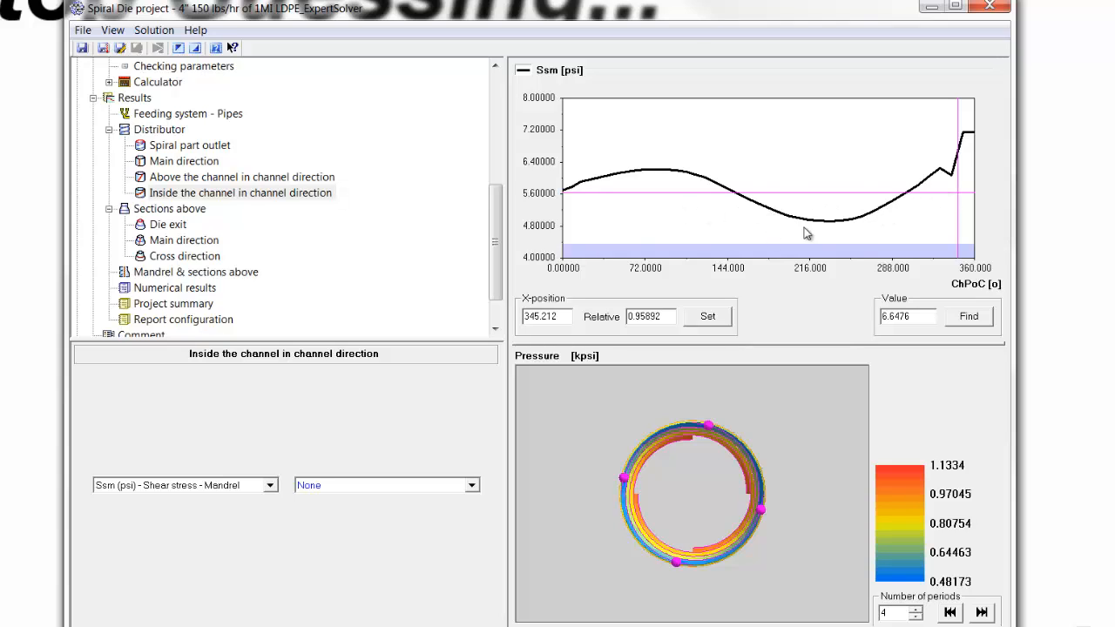
mouse_move(599, 216)
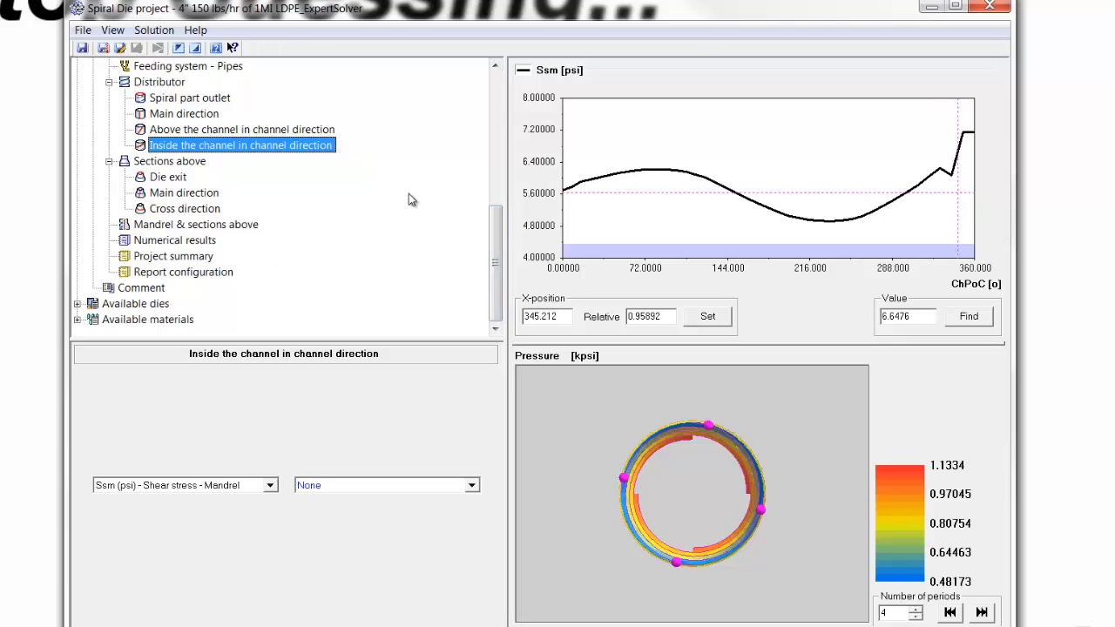
mouse_move(397, 160)
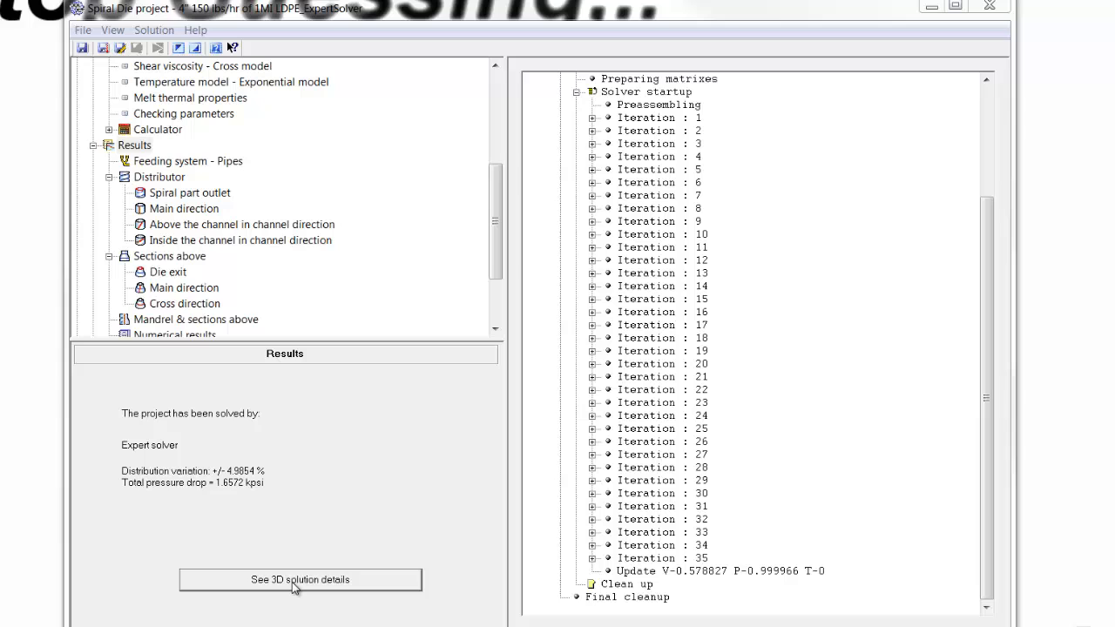
- Open the 3D solution details in the post-processor and rotate the die model for a better view
left_click(300, 579)
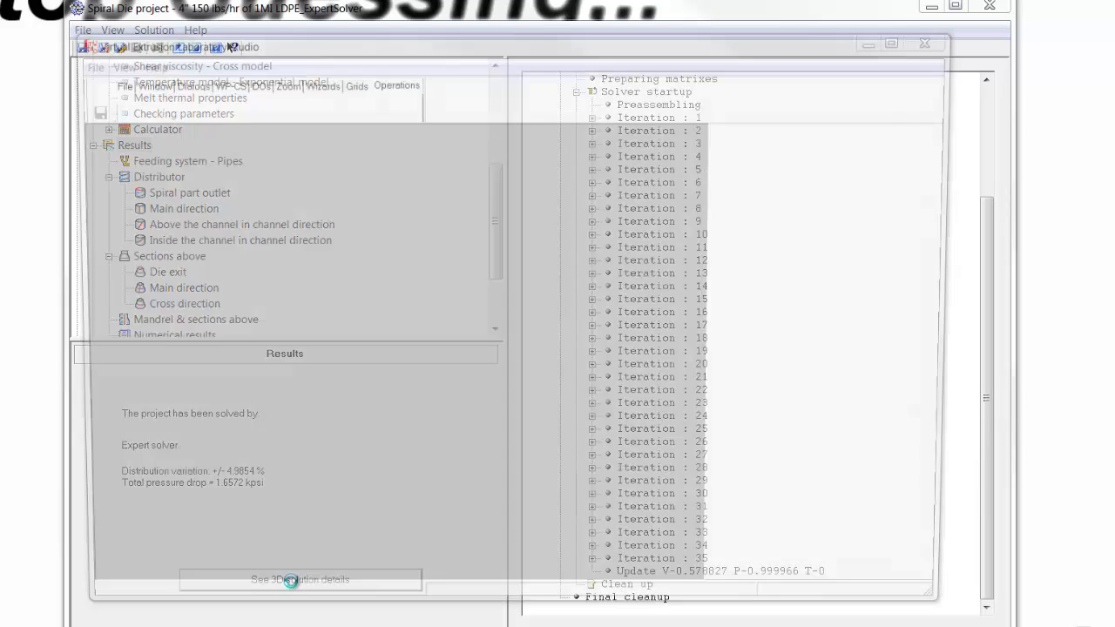
left_click(300, 579)
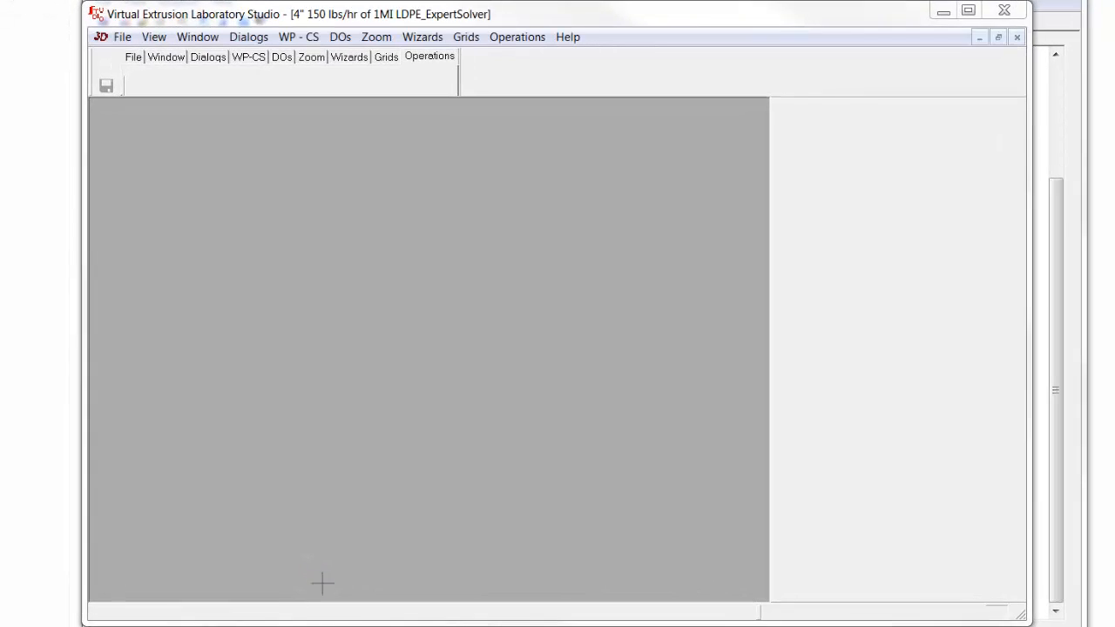
left_click(897, 199)
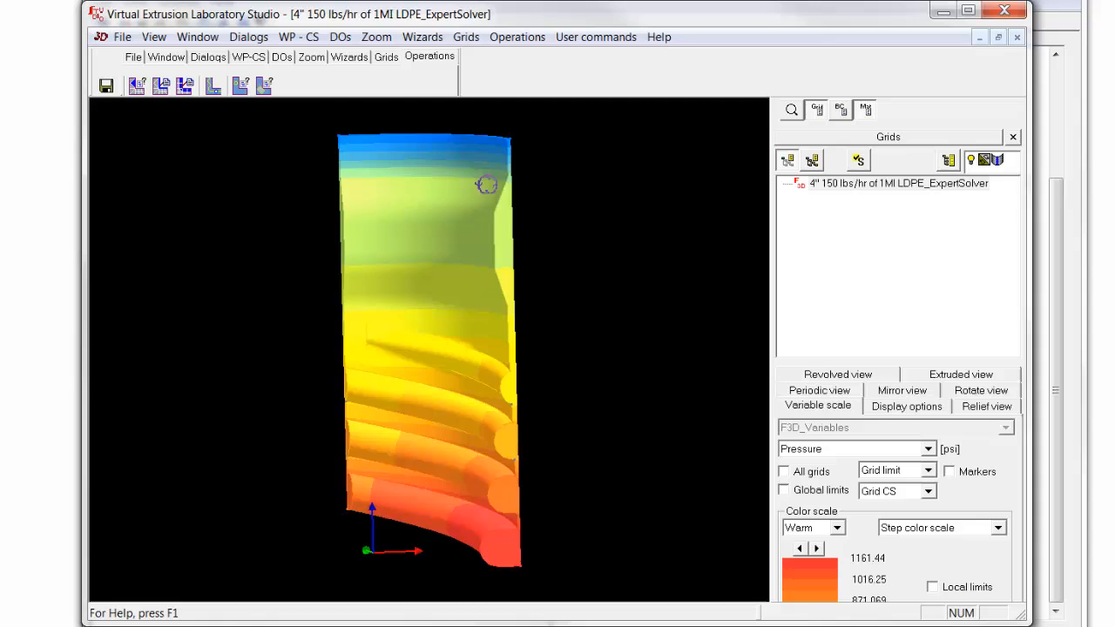
left_click_drag(488, 185, 355, 327)
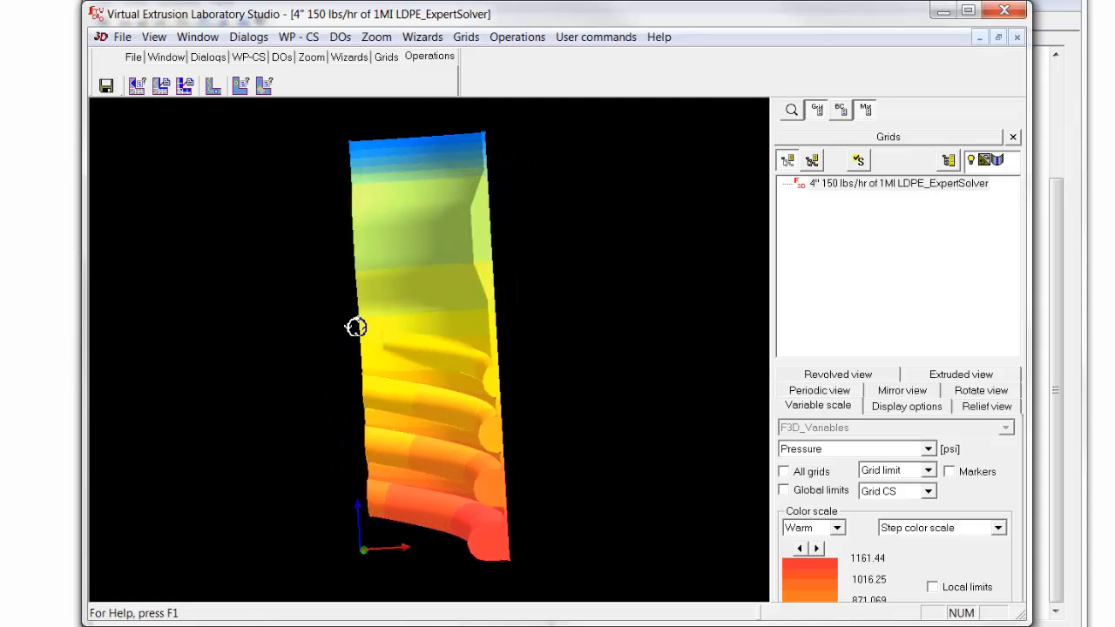
left_click_drag(357, 328, 470, 384)
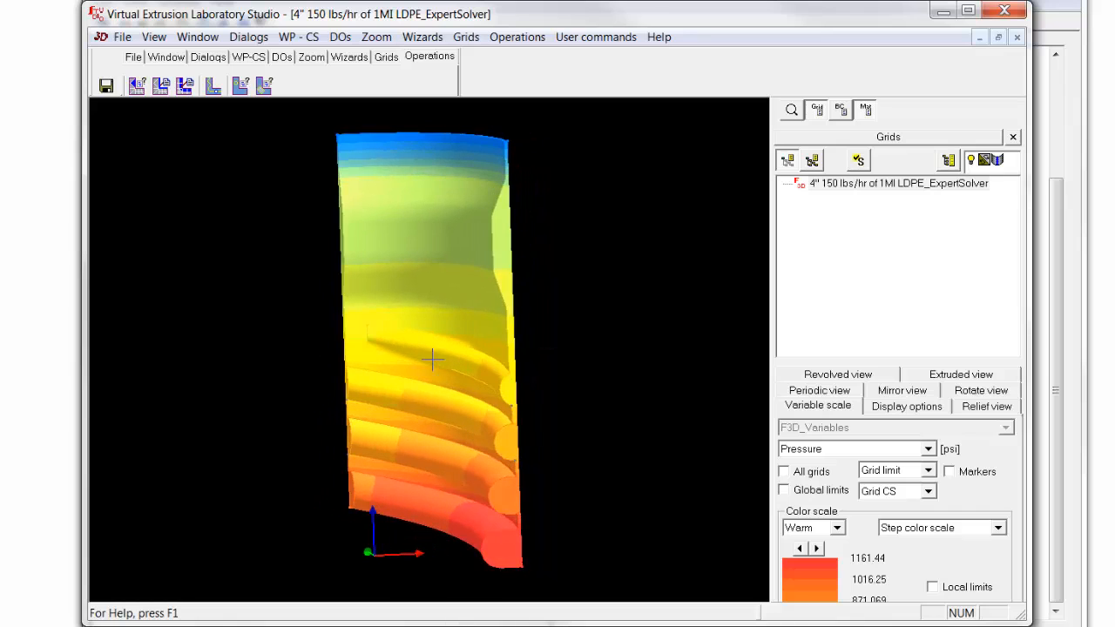
- Colour the 3D flow domain by velocity magnitude instead of pressure
left_click(926, 450)
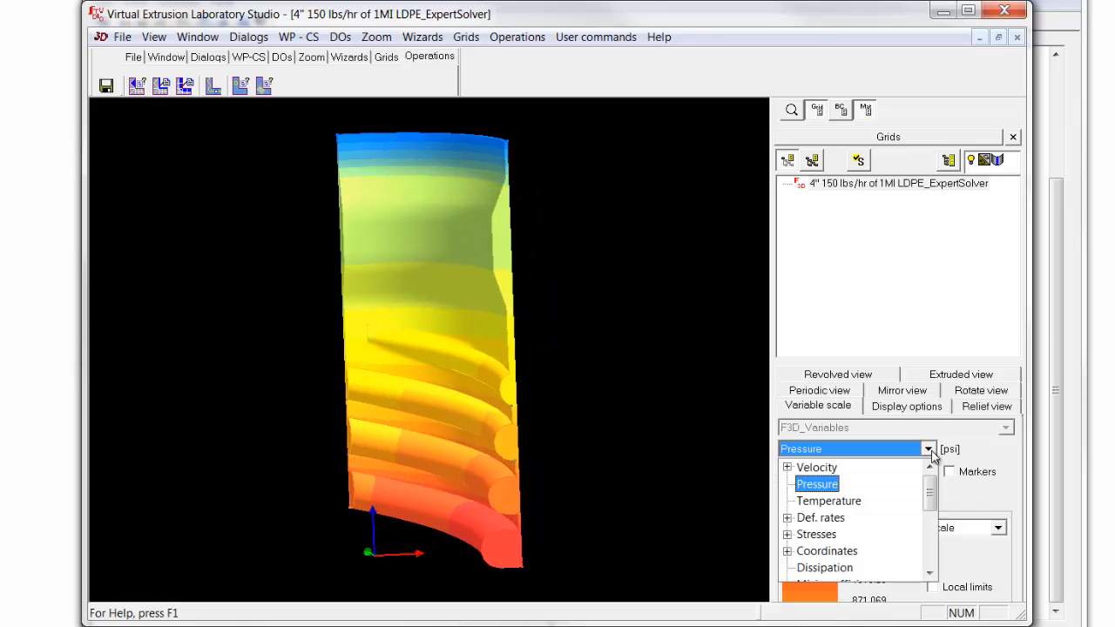
left_click(787, 467)
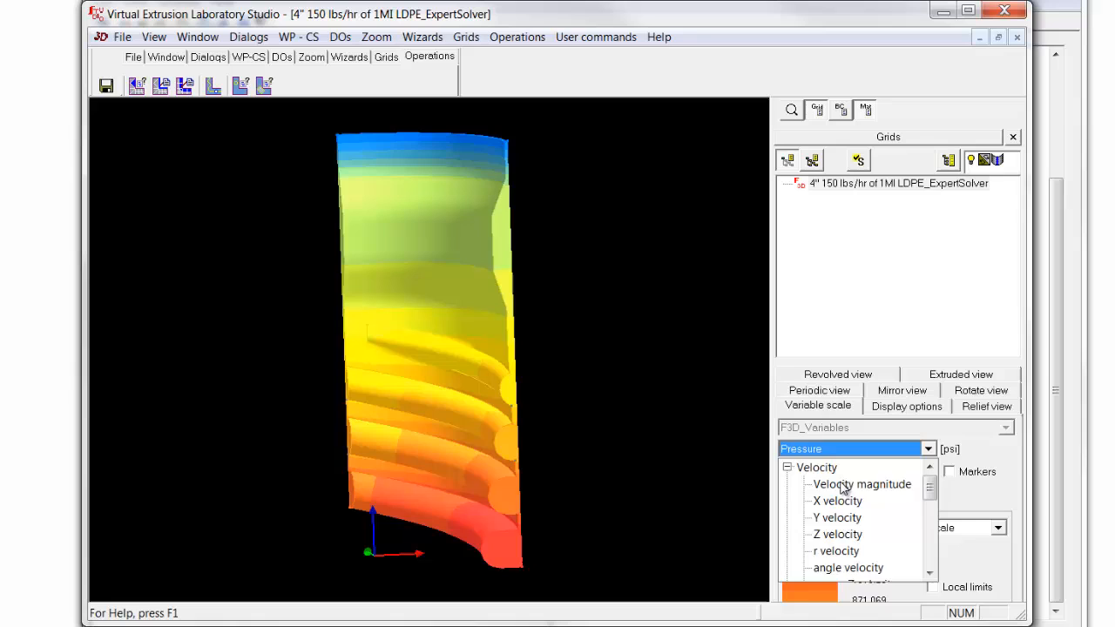
left_click(861, 485)
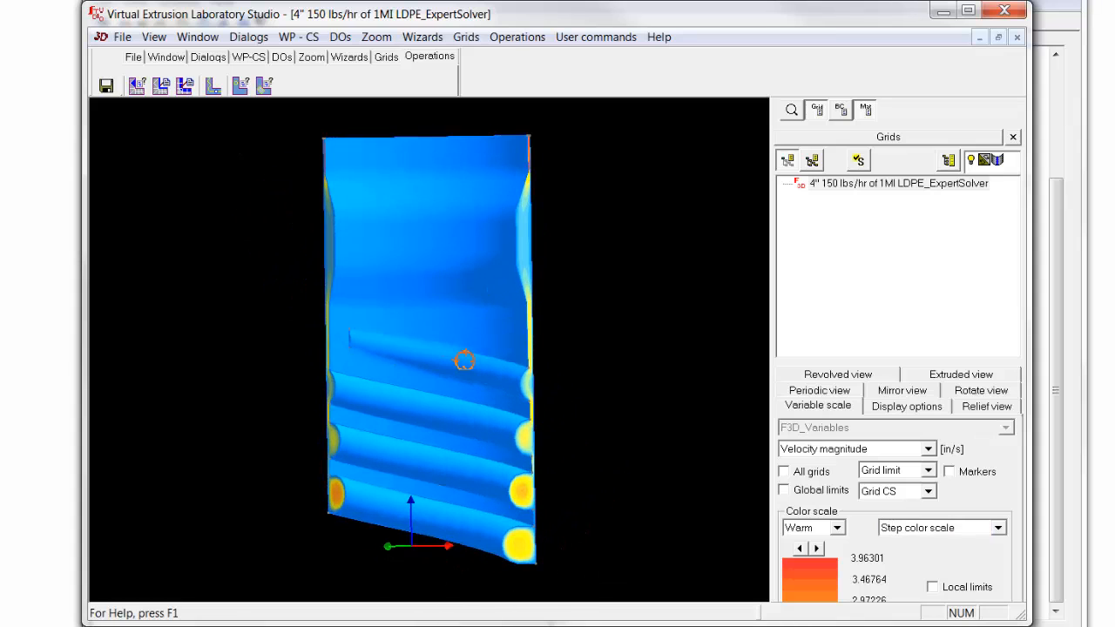
left_click(387, 56)
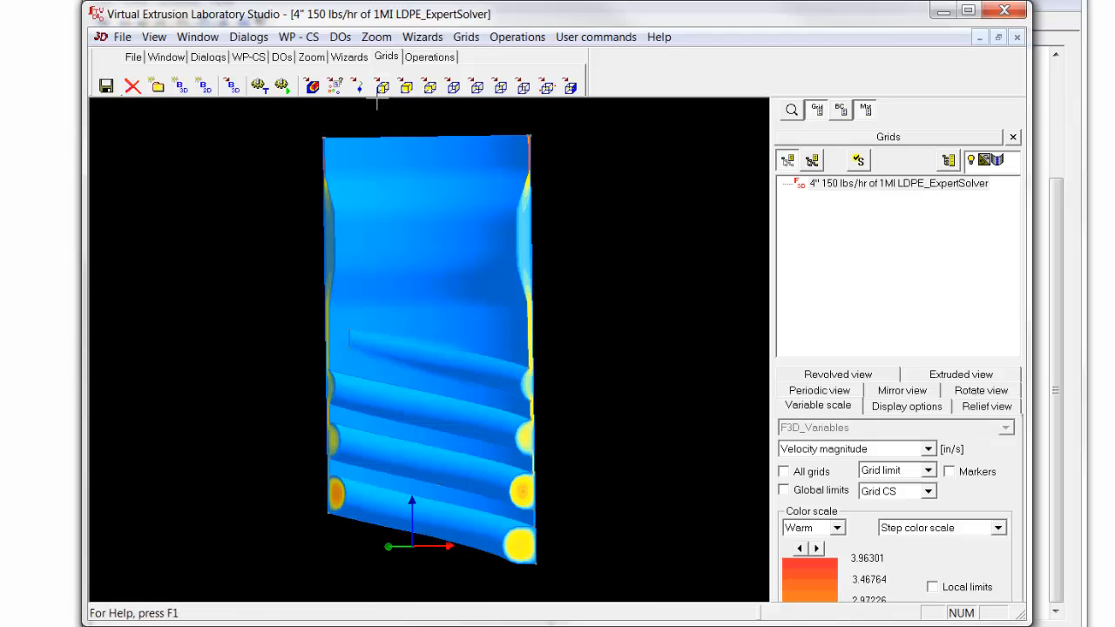
mouse_move(381, 87)
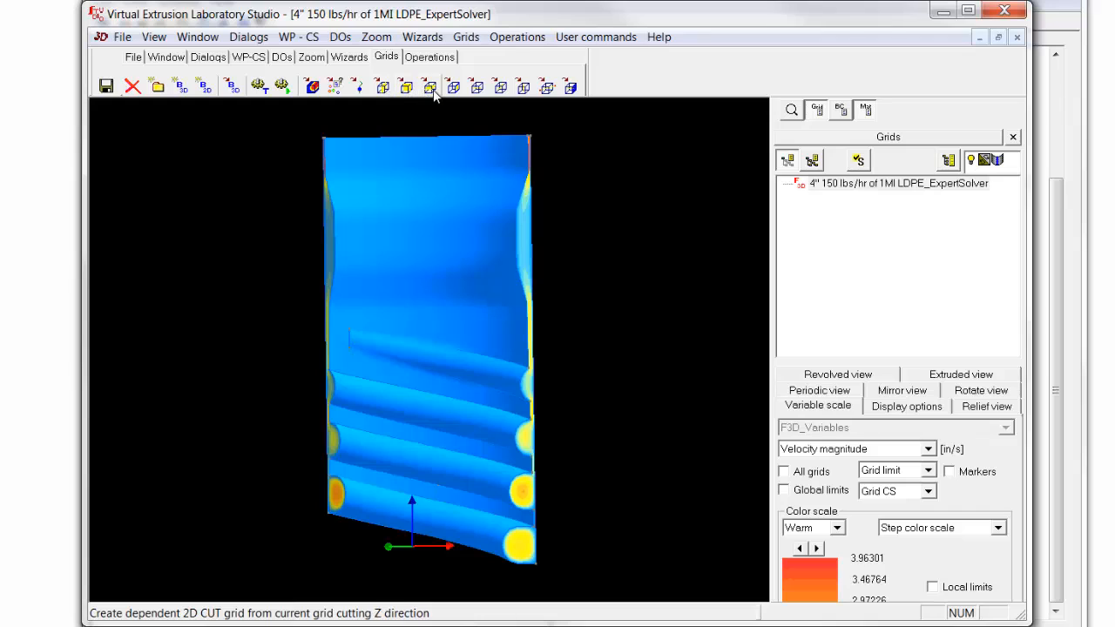
- Create a dependent 2D cut along Z with relief shown, positioned around 5.04 toward the top
left_click(429, 87)
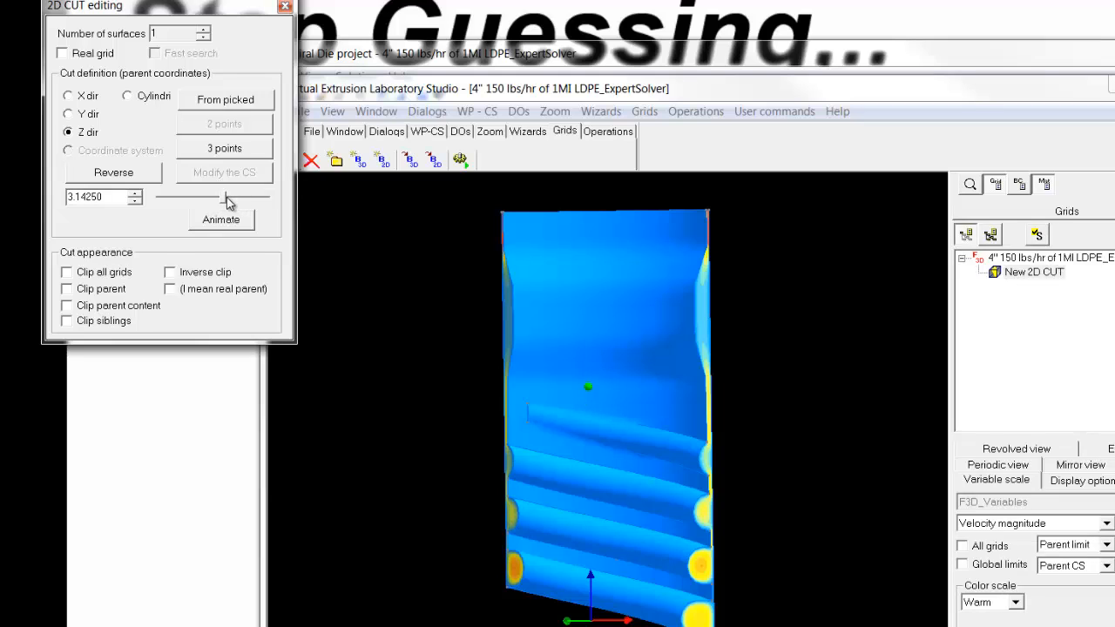
left_click(66, 271)
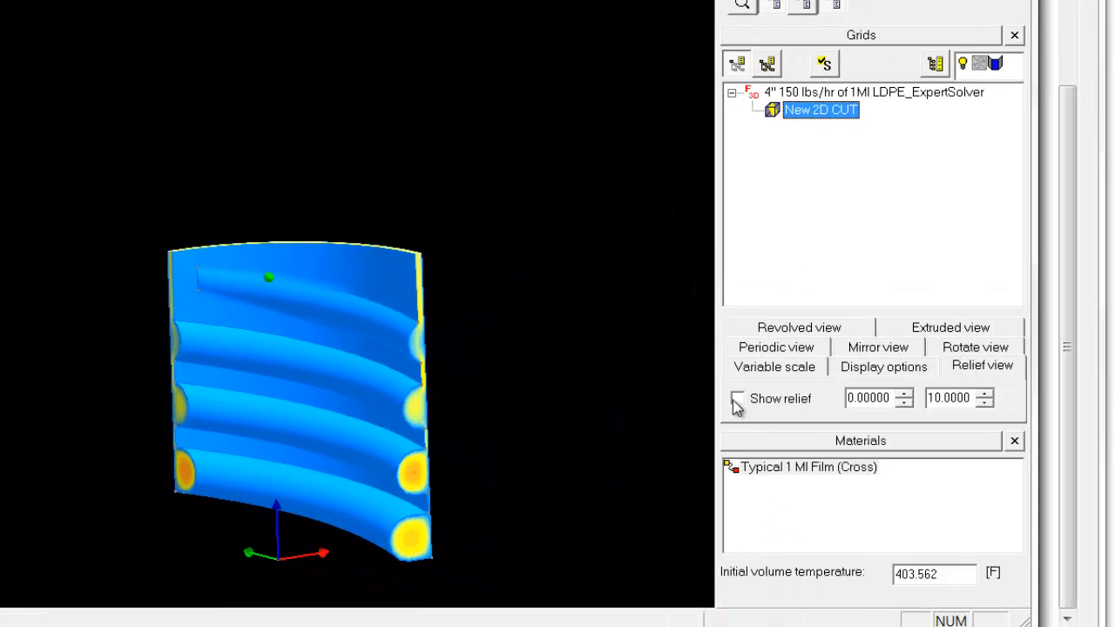
left_click(737, 397)
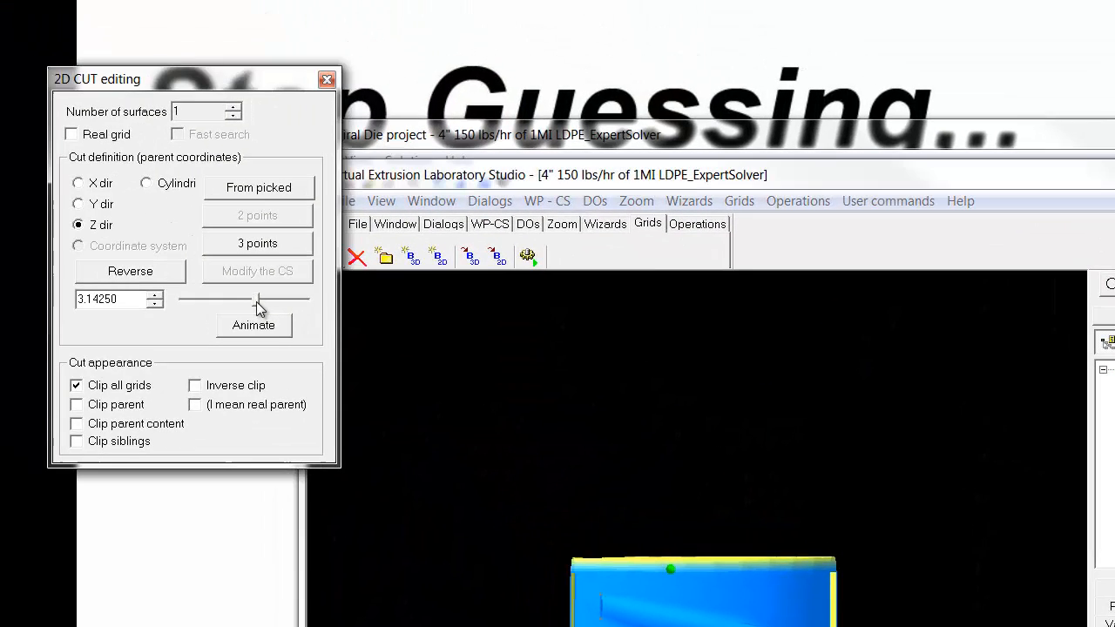
left_click_drag(257, 299, 275, 300)
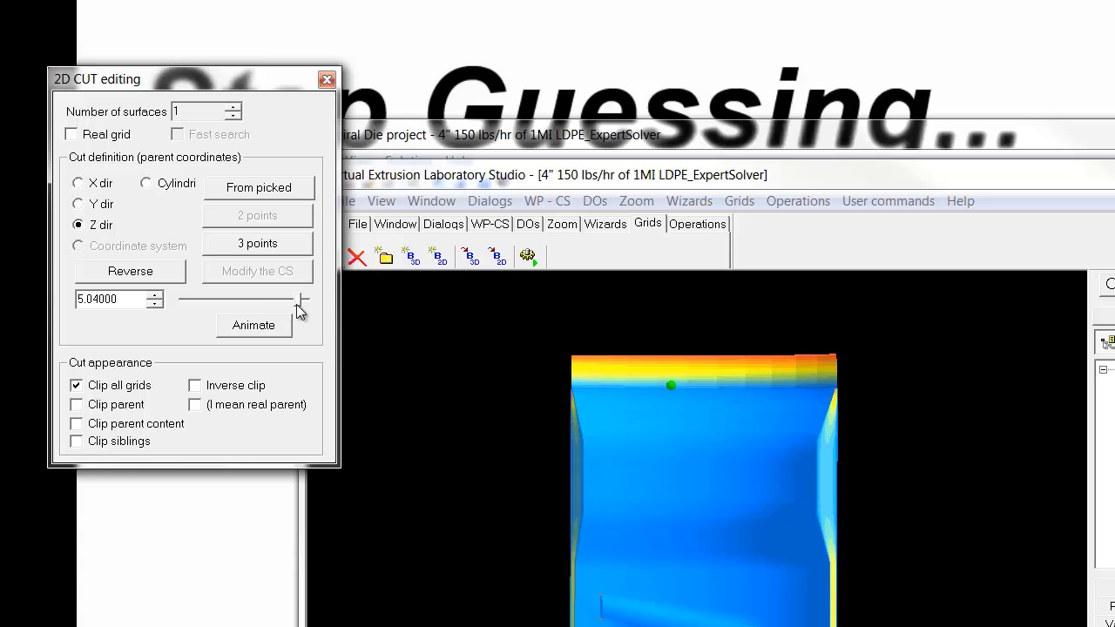
left_click(305, 300)
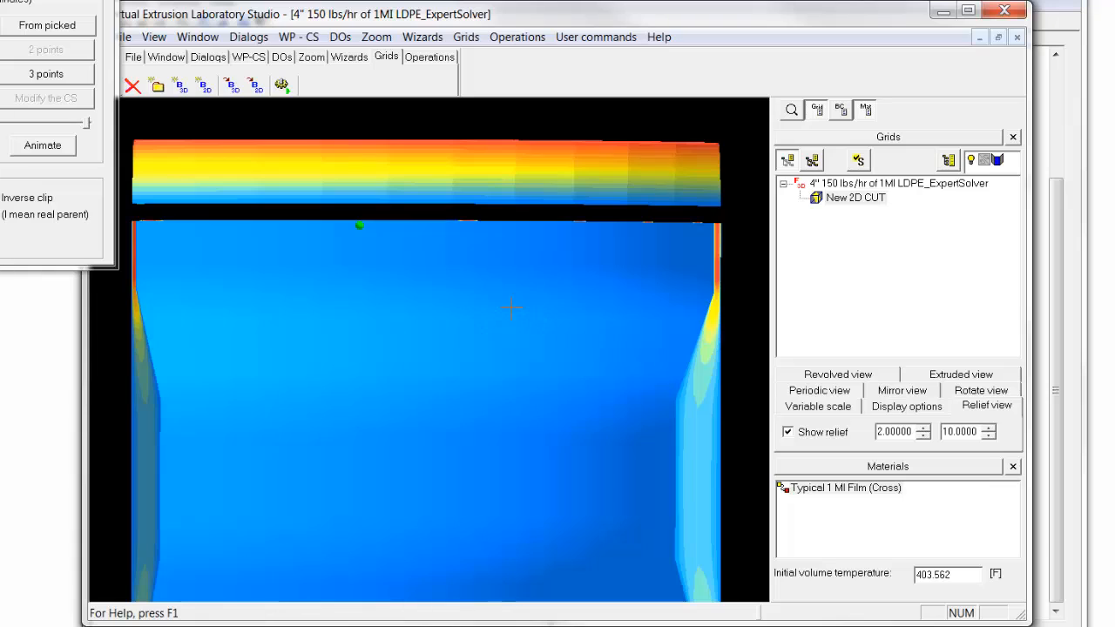
mouse_move(405, 258)
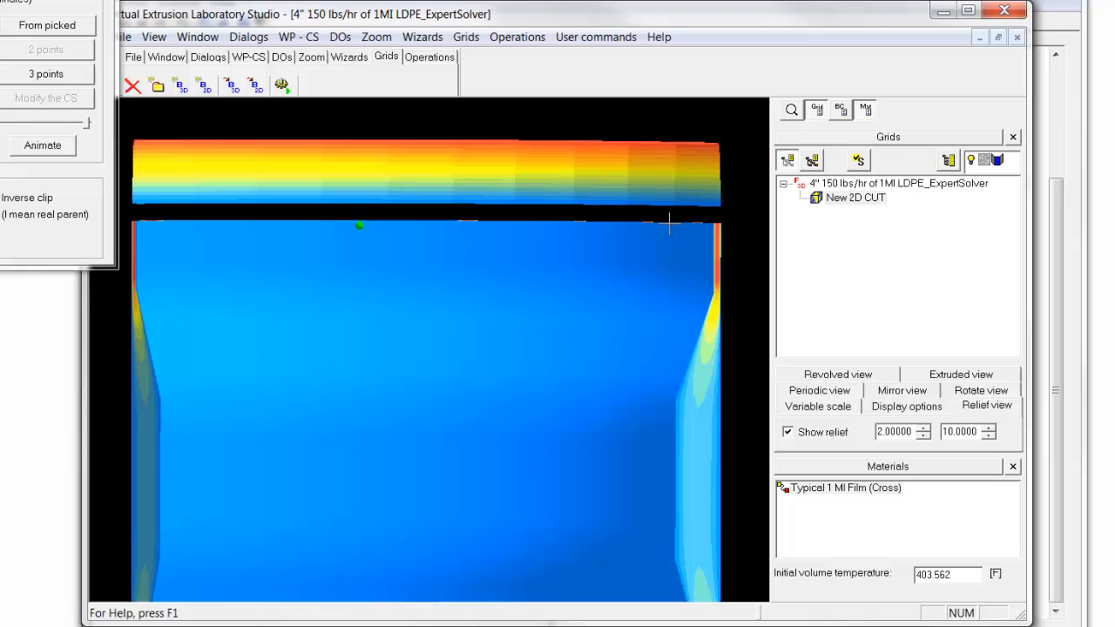
mouse_move(561, 212)
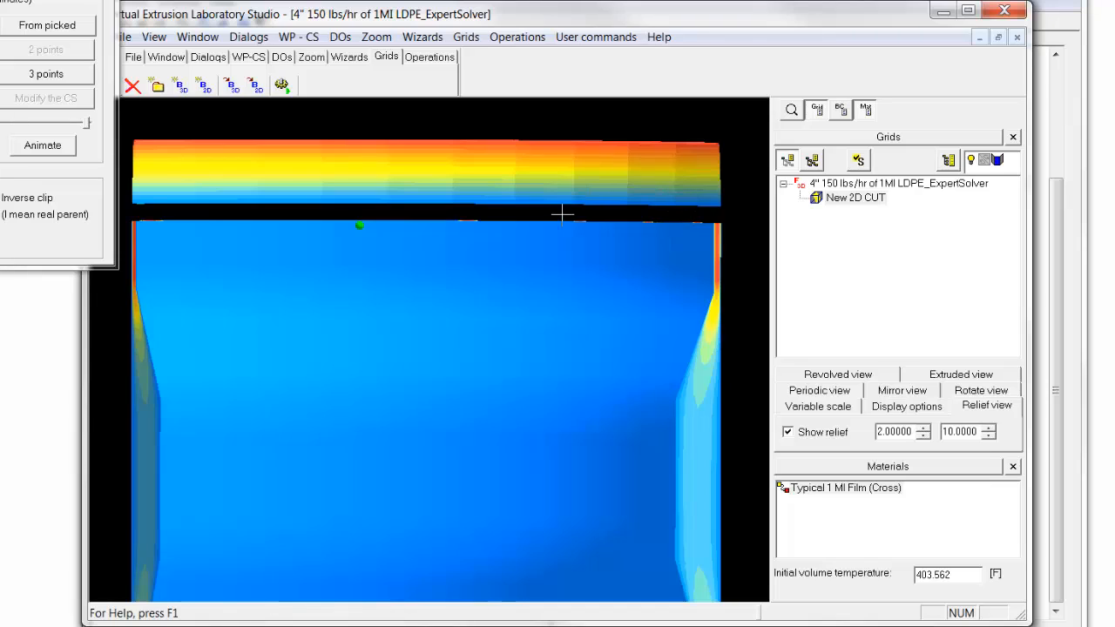
mouse_move(456, 350)
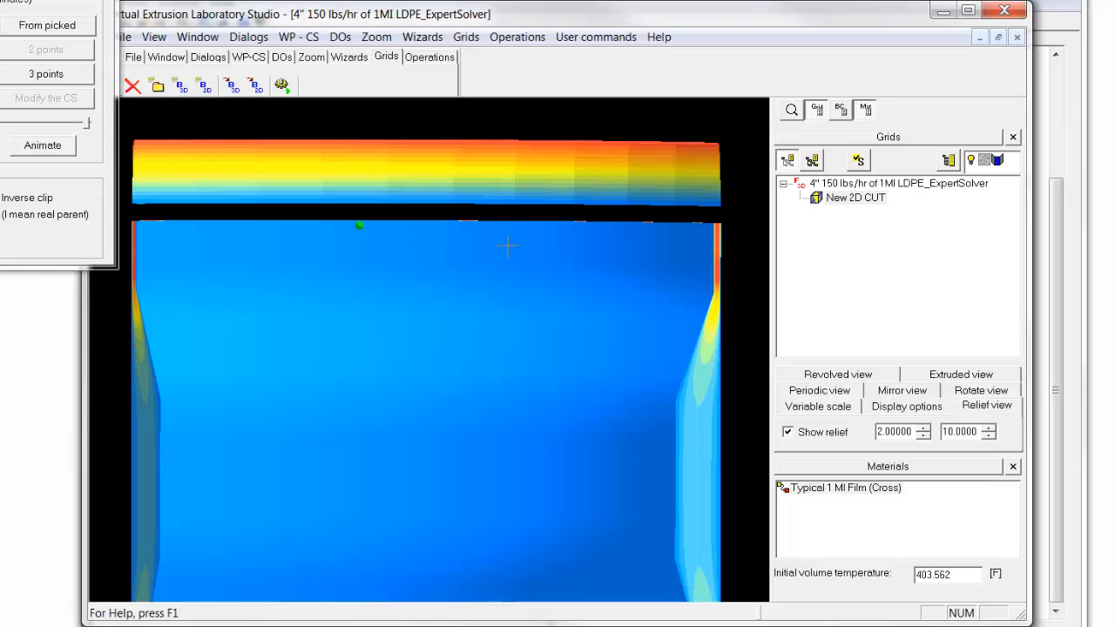
mouse_move(443, 265)
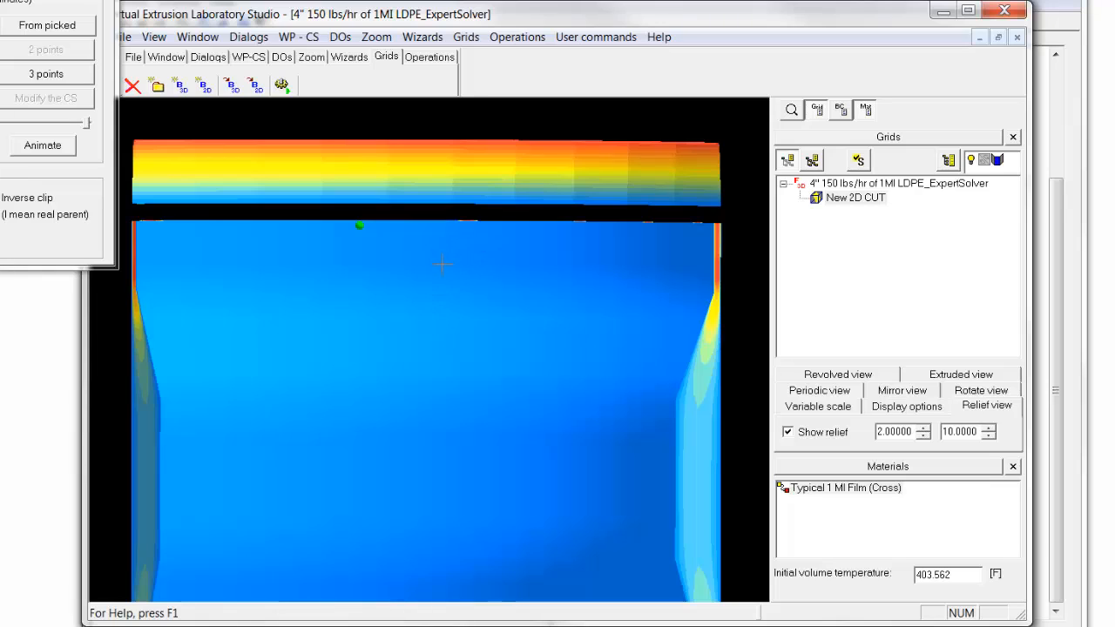
mouse_move(391, 266)
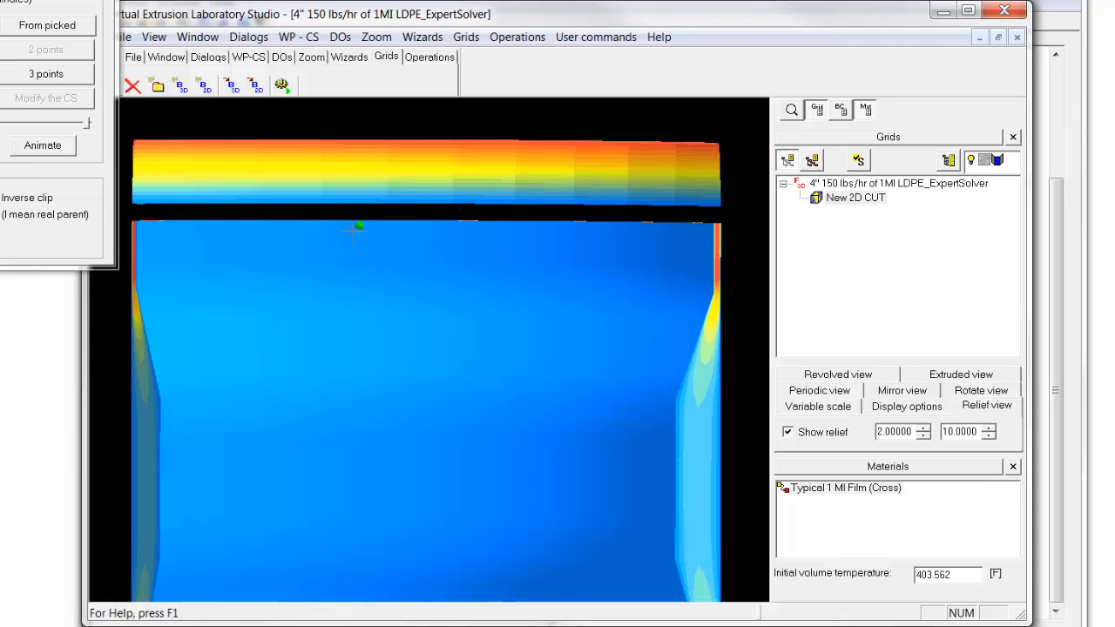
mouse_move(547, 279)
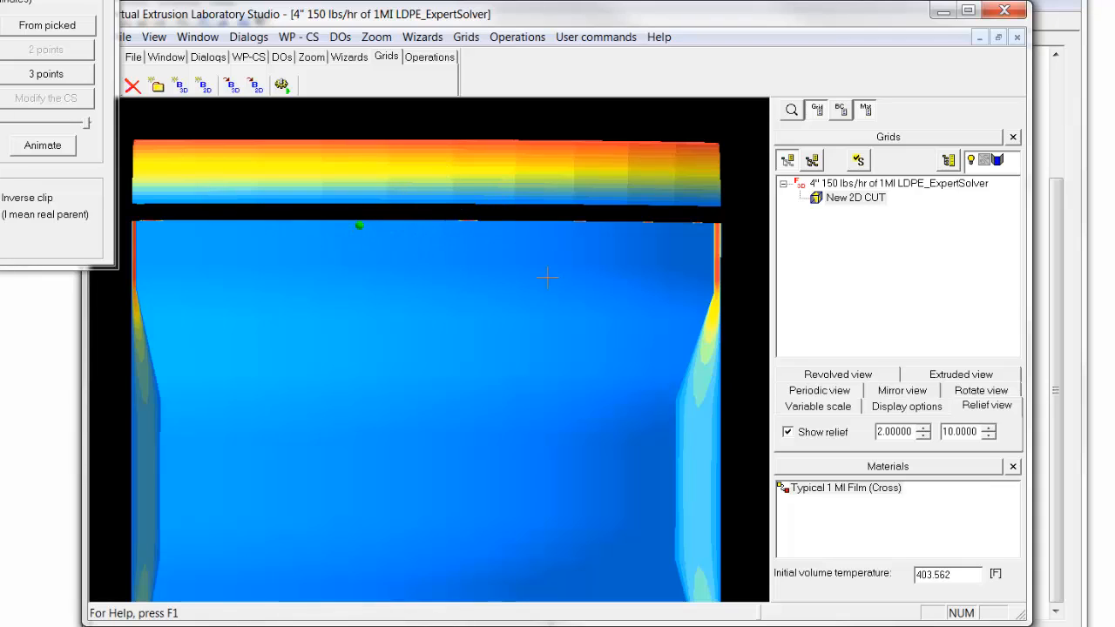
mouse_move(436, 317)
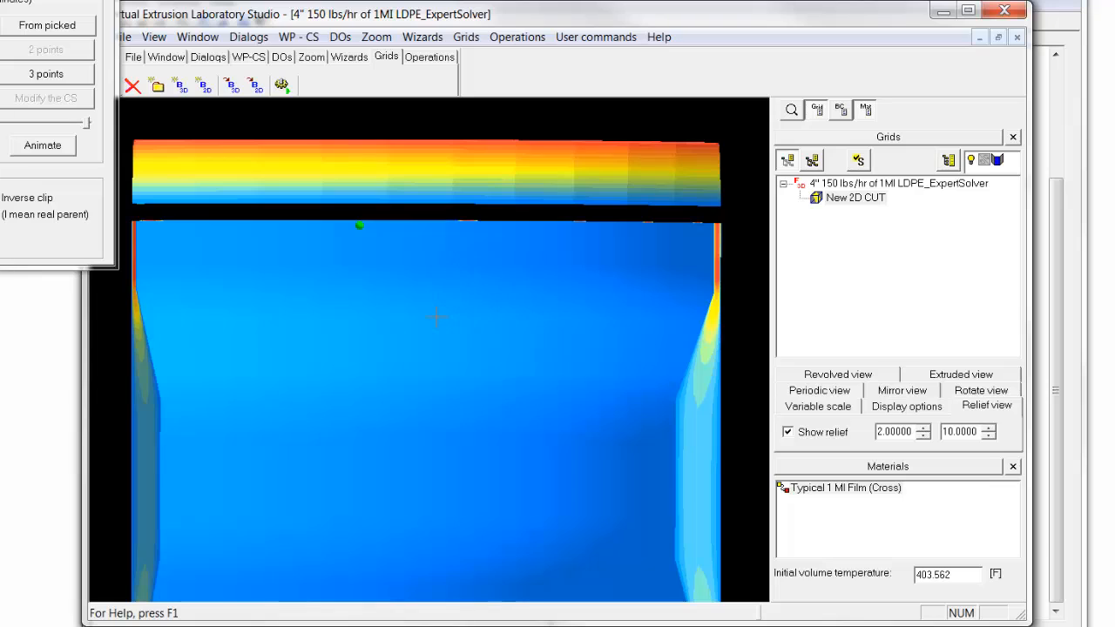
mouse_move(460, 323)
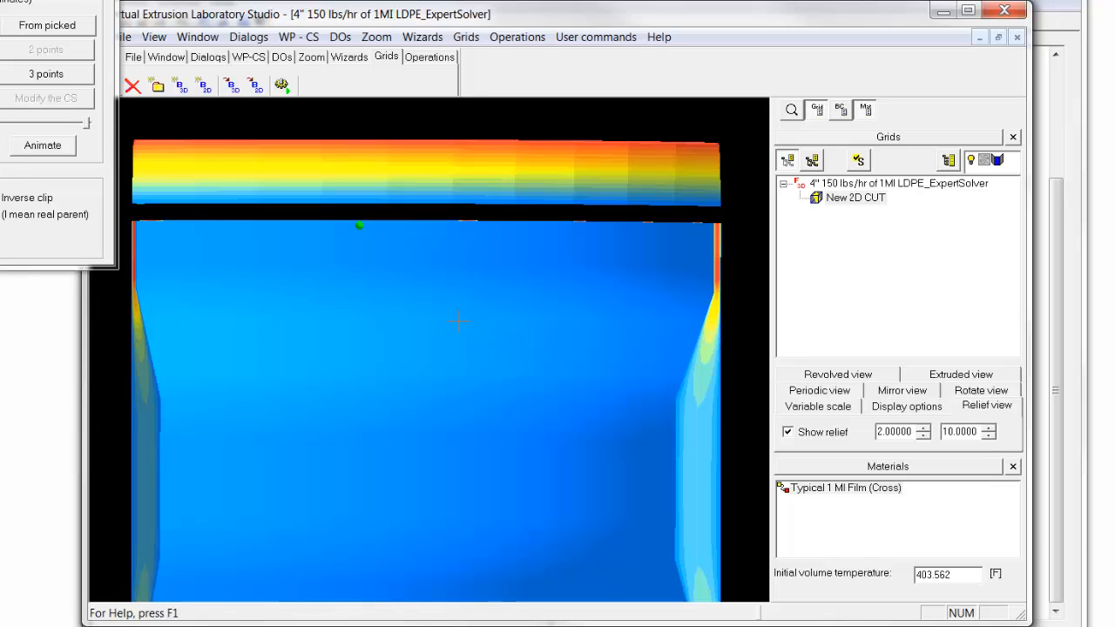
mouse_move(426, 255)
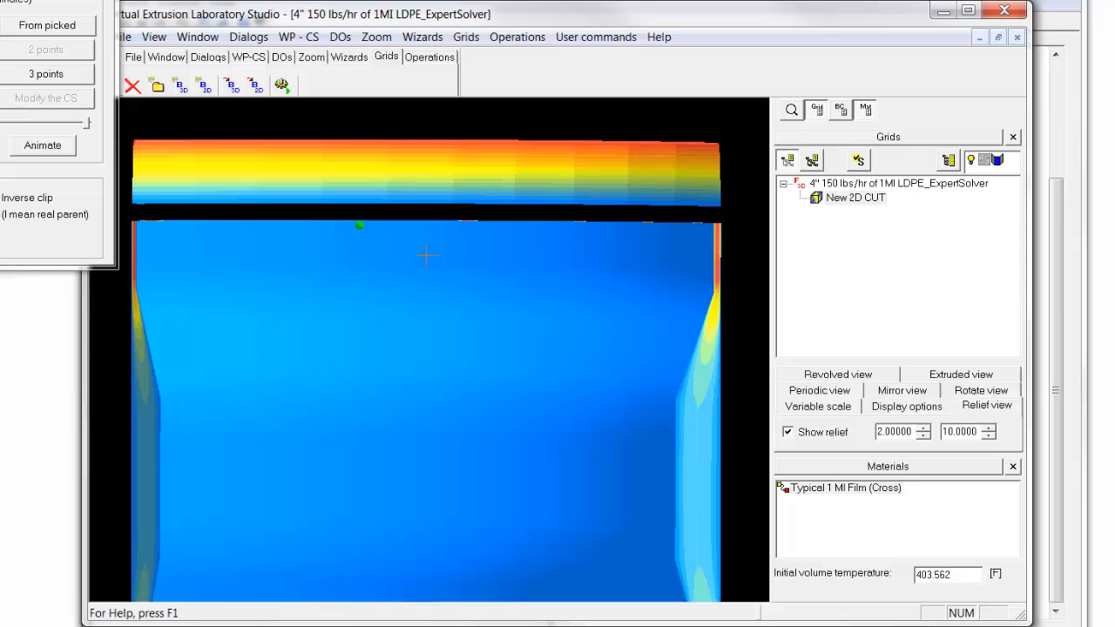